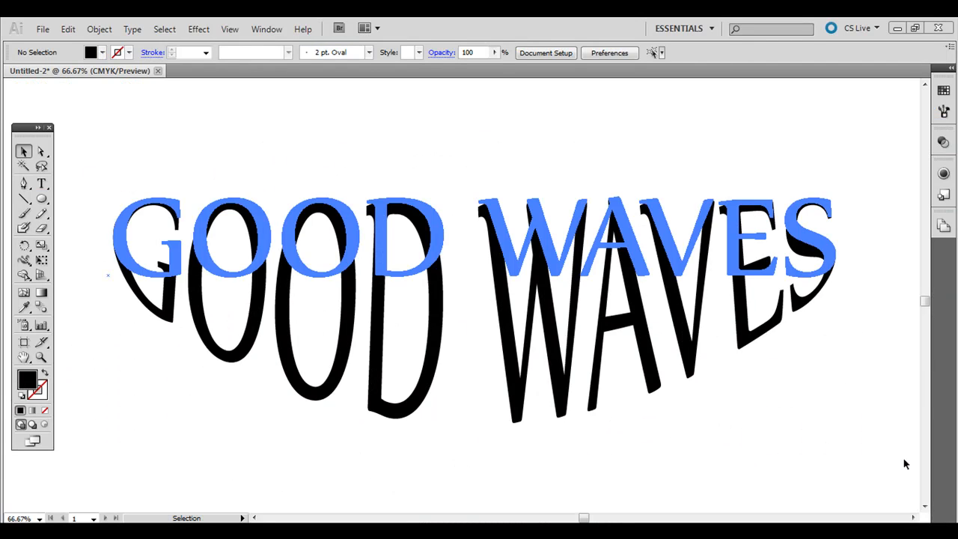
{"action": "mouse_move", "coordinate": [717, 138]}
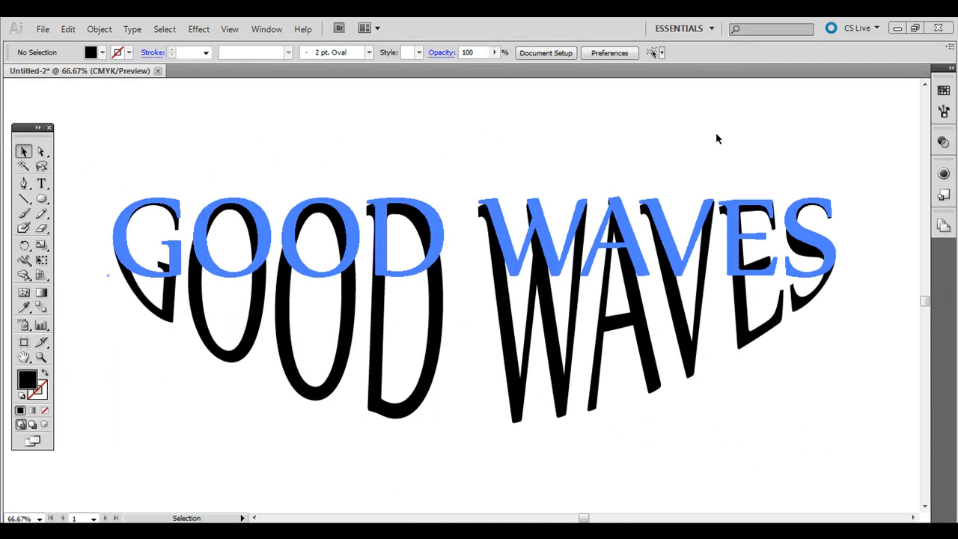
Select the warped GOOD WAVES text with the Selection Tool and delete it.
{"action": "left_click", "coordinate": [213, 108]}
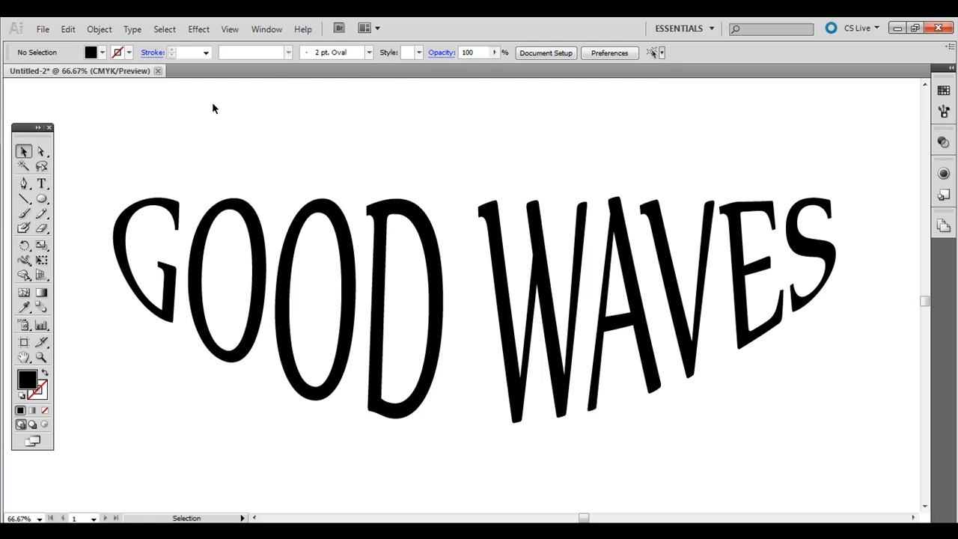
{"action": "mouse_move", "coordinate": [272, 131]}
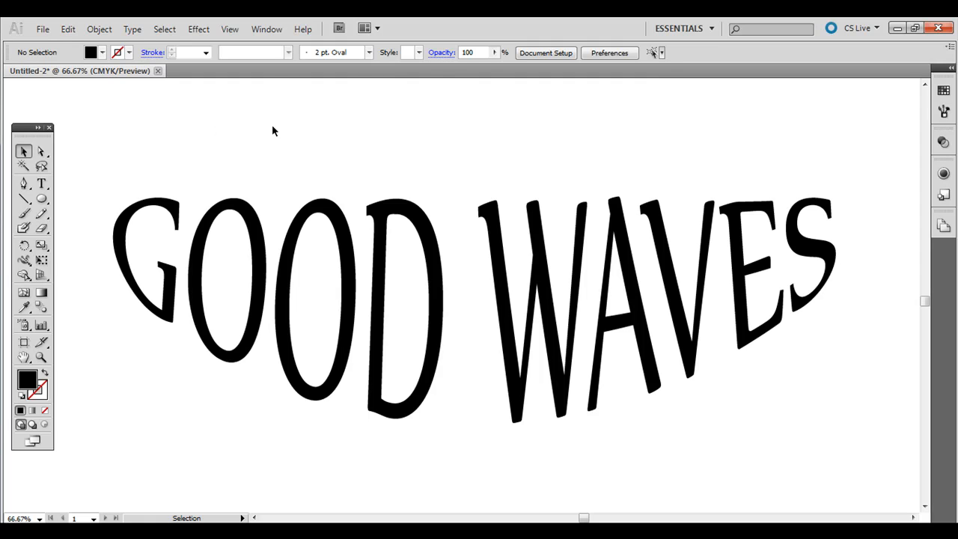
{"action": "mouse_move", "coordinate": [352, 138]}
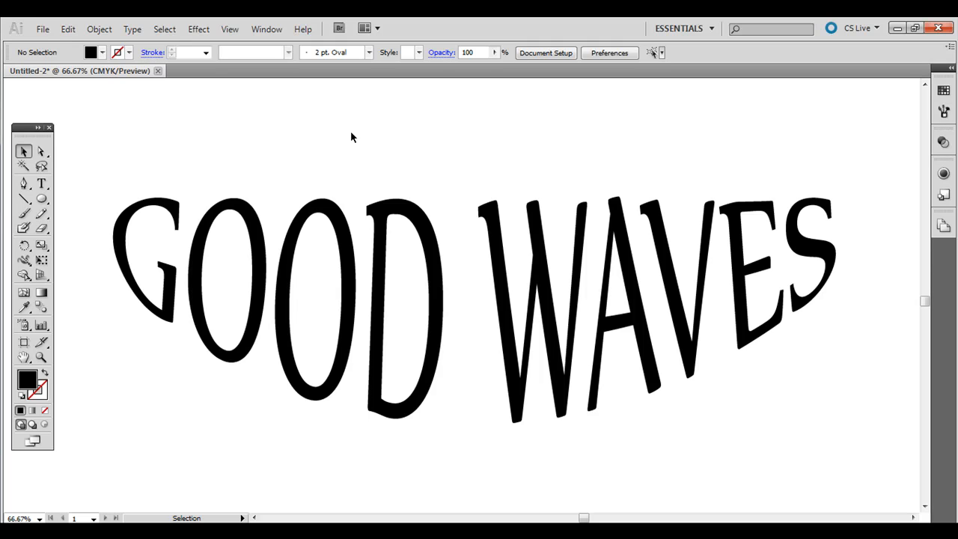
{"action": "left_click", "coordinate": [345, 254]}
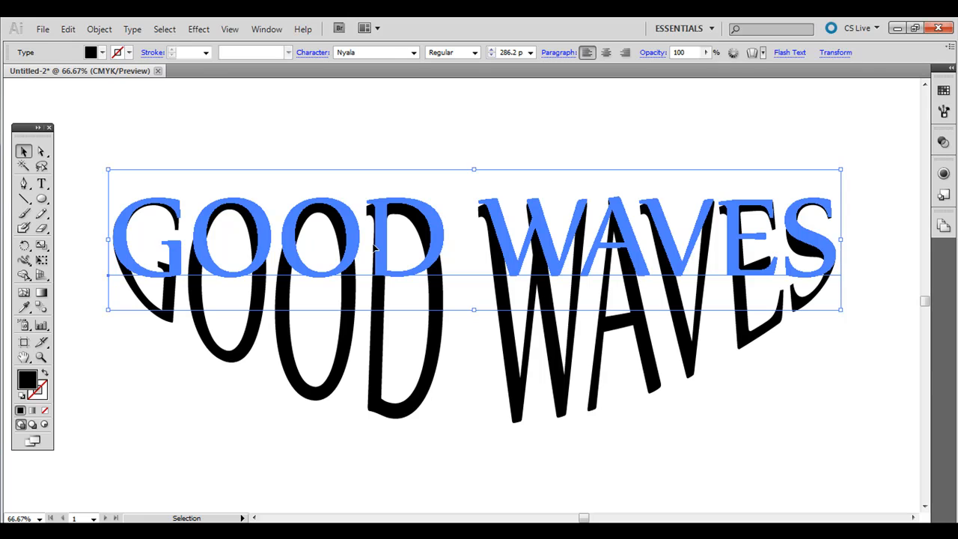
{"action": "left_click", "coordinate": [547, 134]}
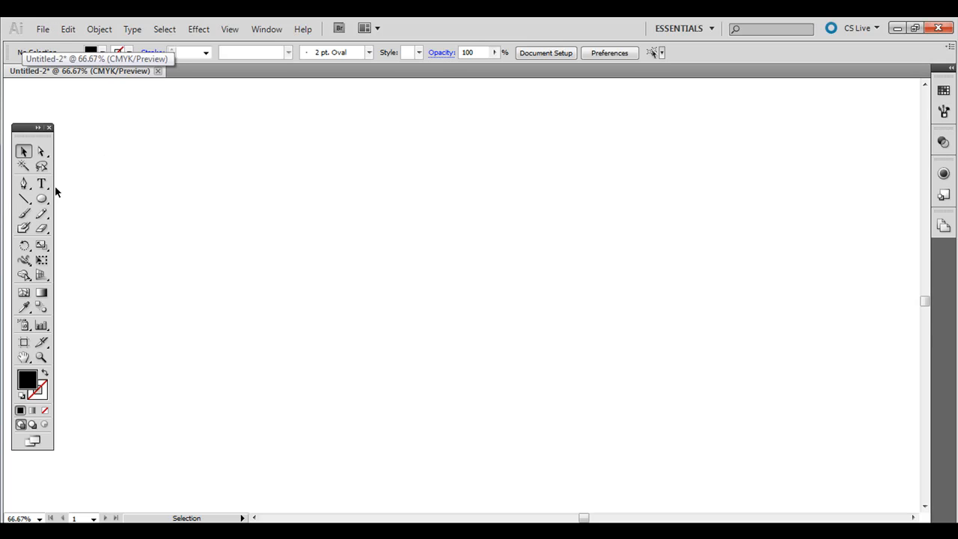
Add a point text line reading SOME TEXT with the Type Tool.
{"action": "left_click", "coordinate": [41, 182]}
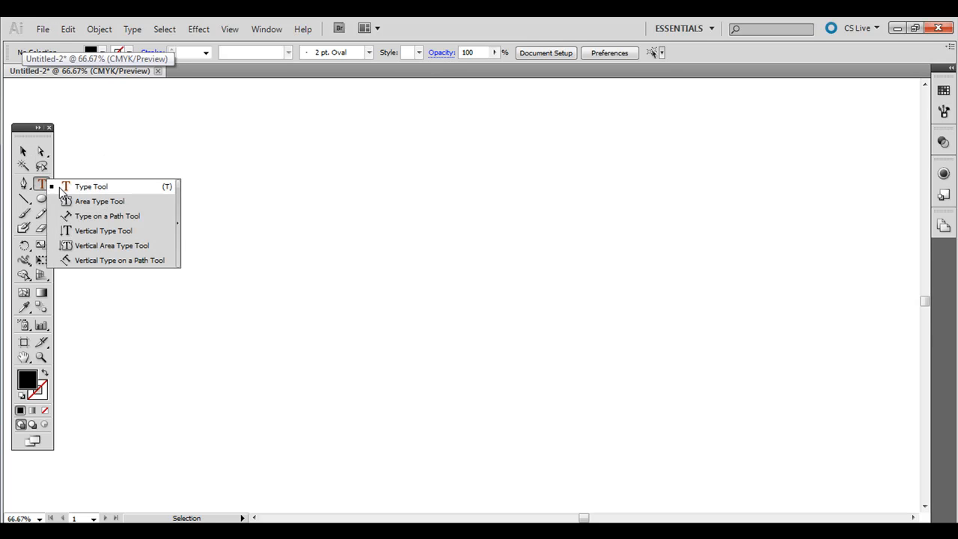
{"action": "left_click", "coordinate": [90, 186]}
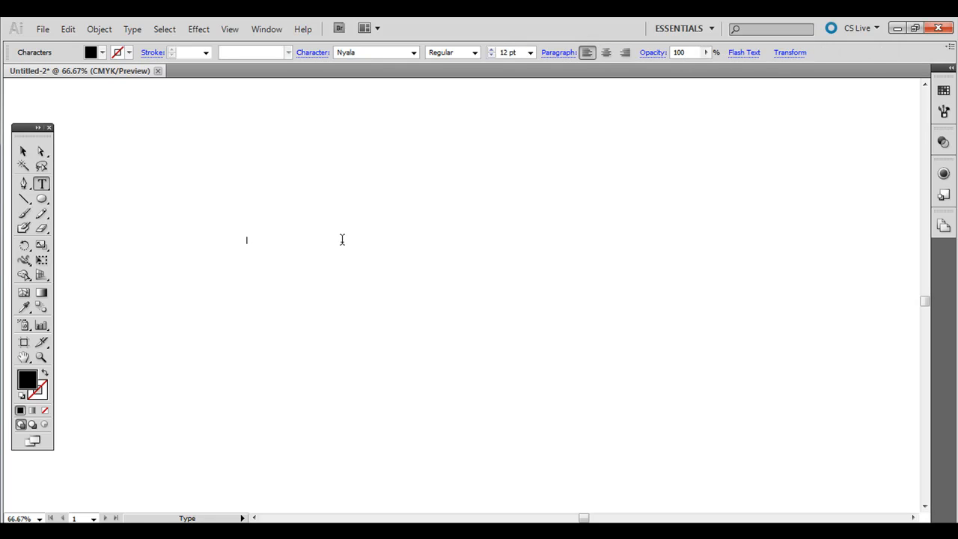
{"action": "type", "text": "SOME TEXT"}
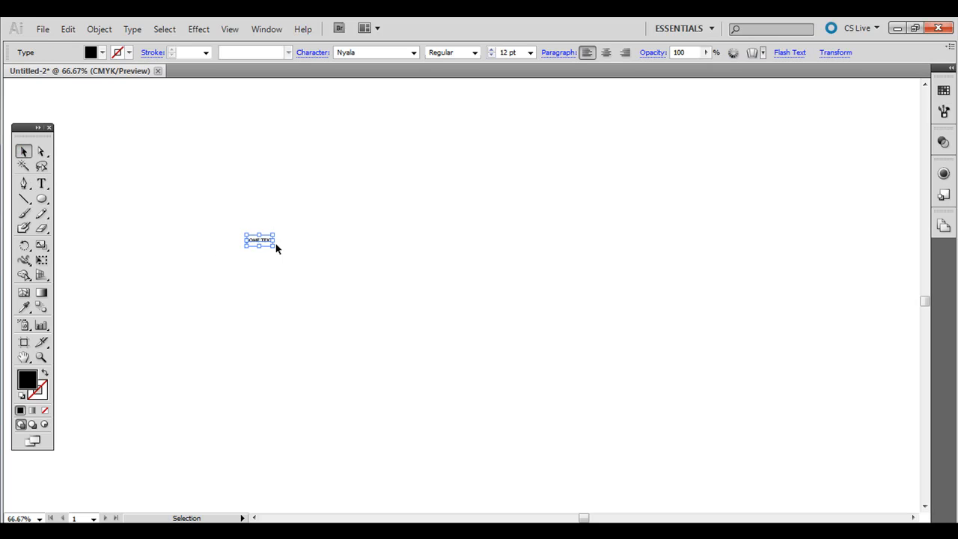
Scale the SOME TEXT line up until it spans the artboard.
{"action": "left_click_drag", "start_coordinate": [275, 247], "coordinate": [562, 341]}
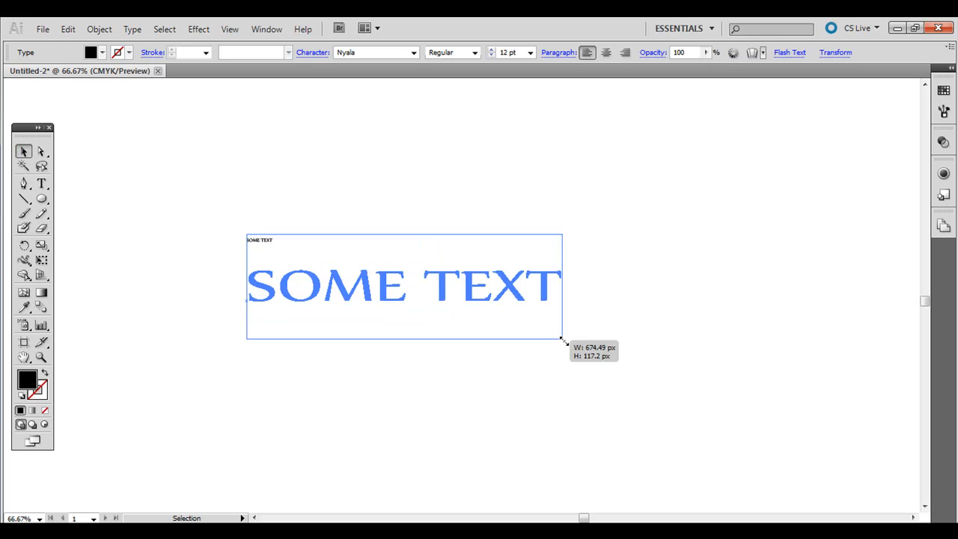
{"action": "left_click_drag", "start_coordinate": [562, 342], "coordinate": [651, 368]}
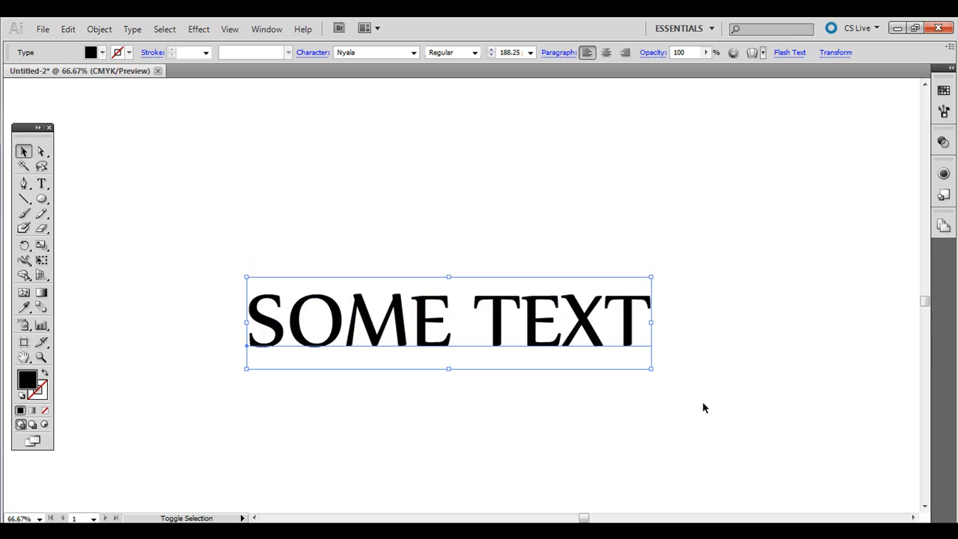
{"action": "left_click_drag", "start_coordinate": [651, 277], "coordinate": [764, 251]}
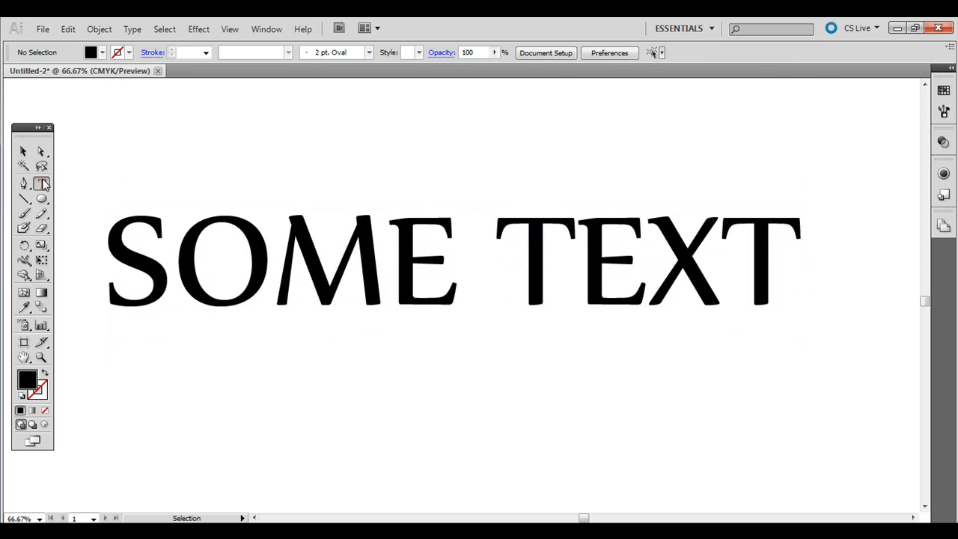
{"action": "left_click_drag", "start_coordinate": [136, 114], "coordinate": [366, 174]}
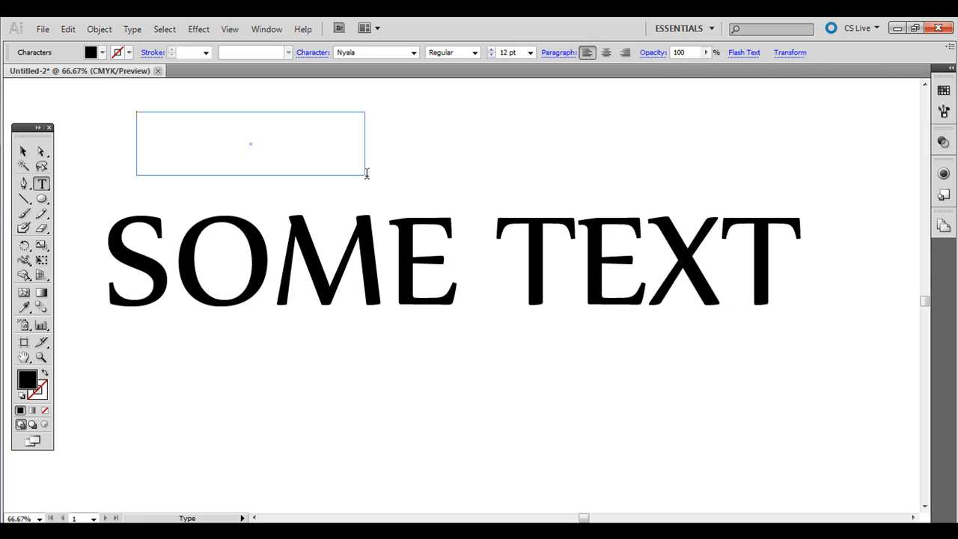
{"action": "type", "text": "SOME TEXT"}
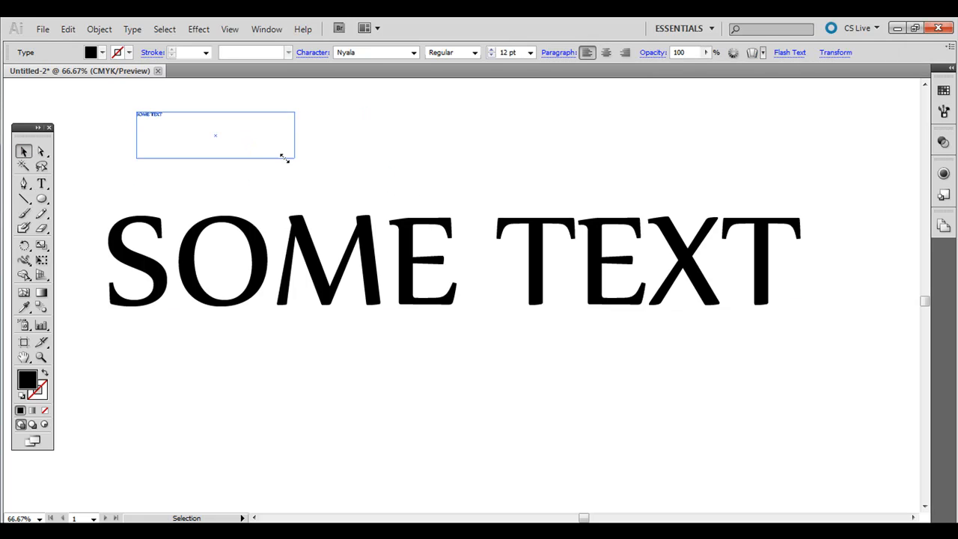
{"action": "left_click_drag", "start_coordinate": [294, 159], "coordinate": [461, 168]}
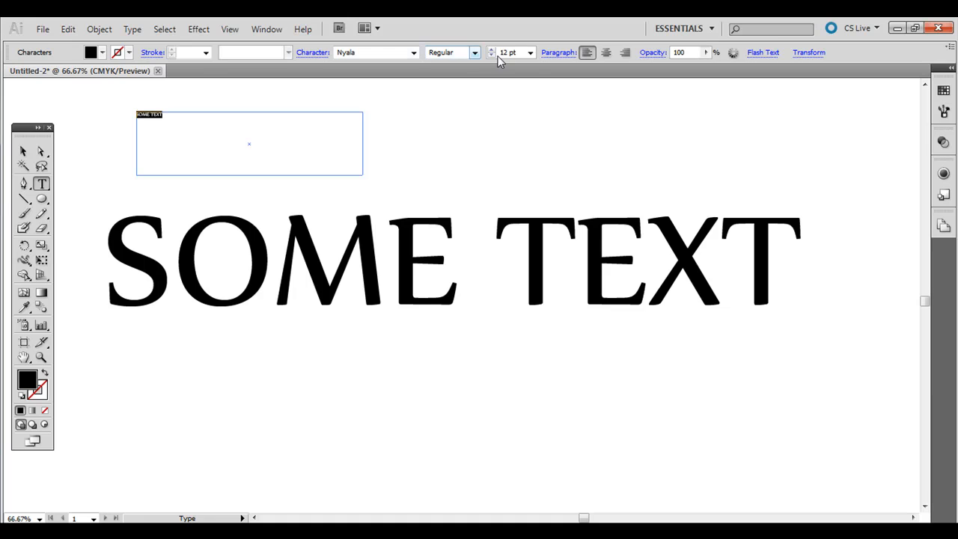
{"action": "left_click", "coordinate": [530, 52]}
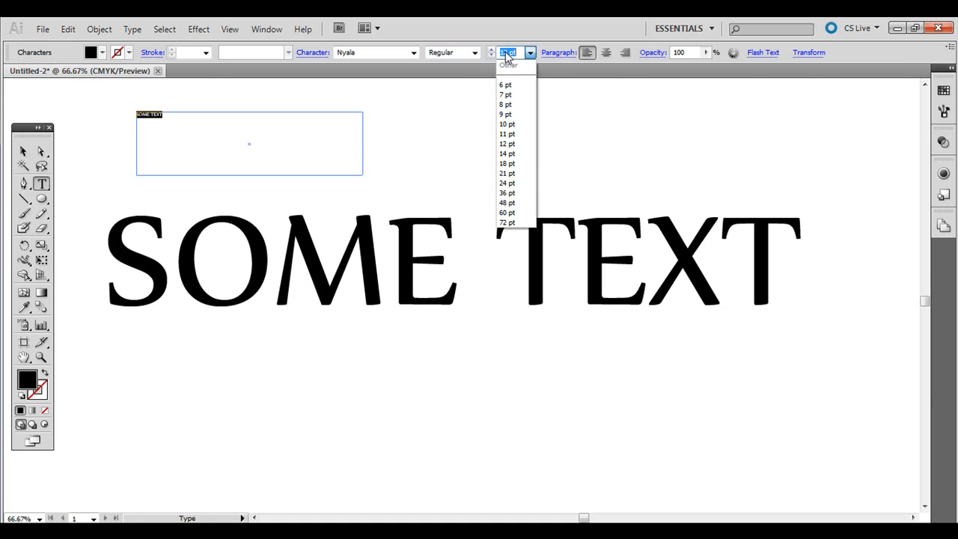
{"action": "left_click", "coordinate": [506, 143]}
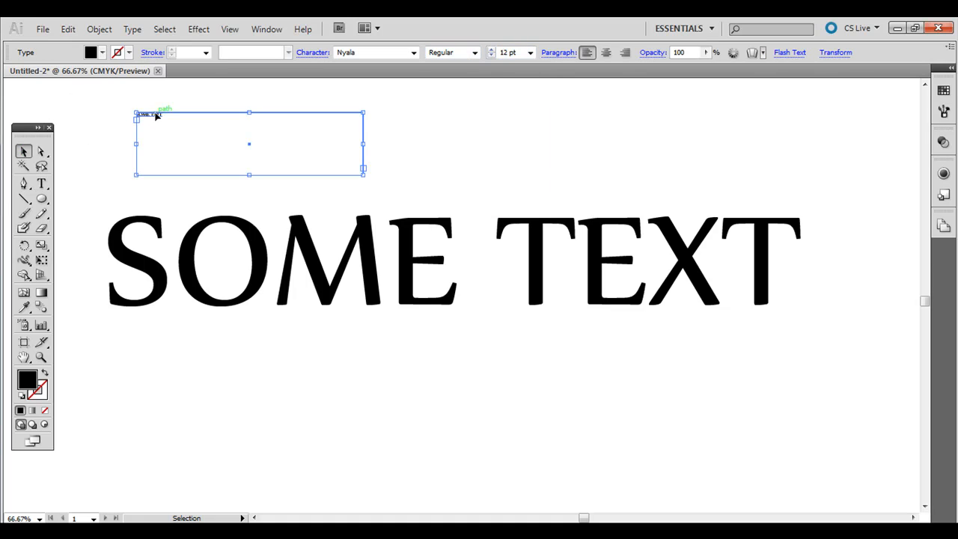
{"action": "left_click", "coordinate": [177, 258]}
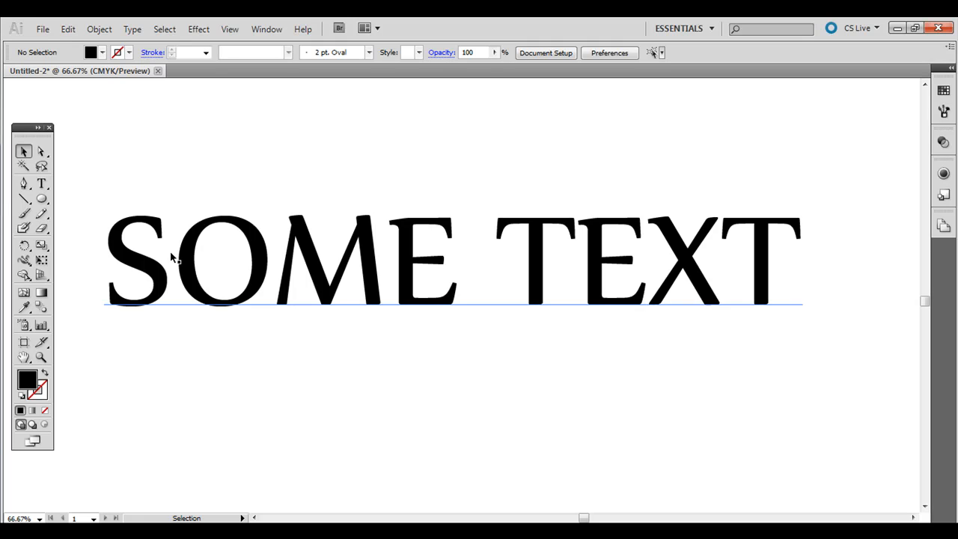
{"action": "left_click", "coordinate": [258, 365]}
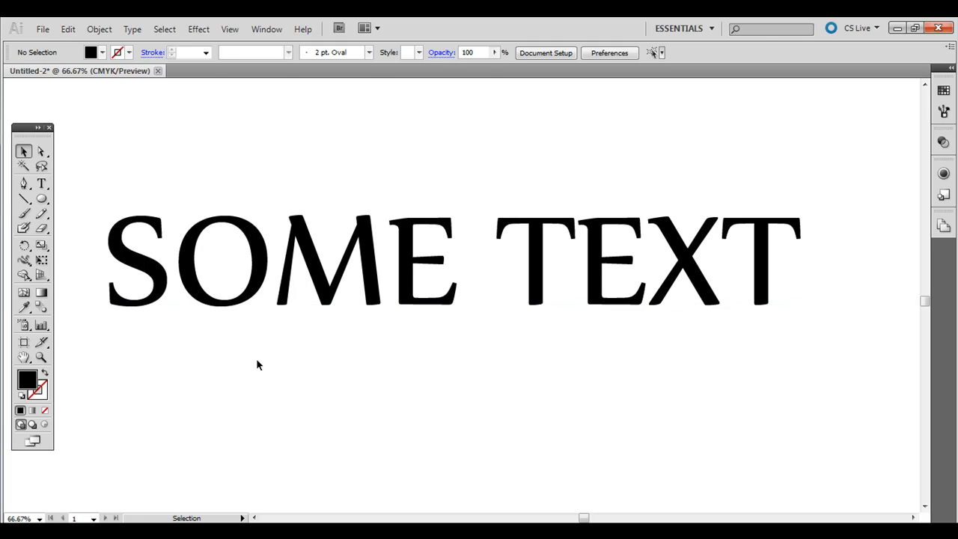
Apply Effect > Warp > Arc to the selected SOME TEXT line.
{"action": "left_click", "coordinate": [449, 257]}
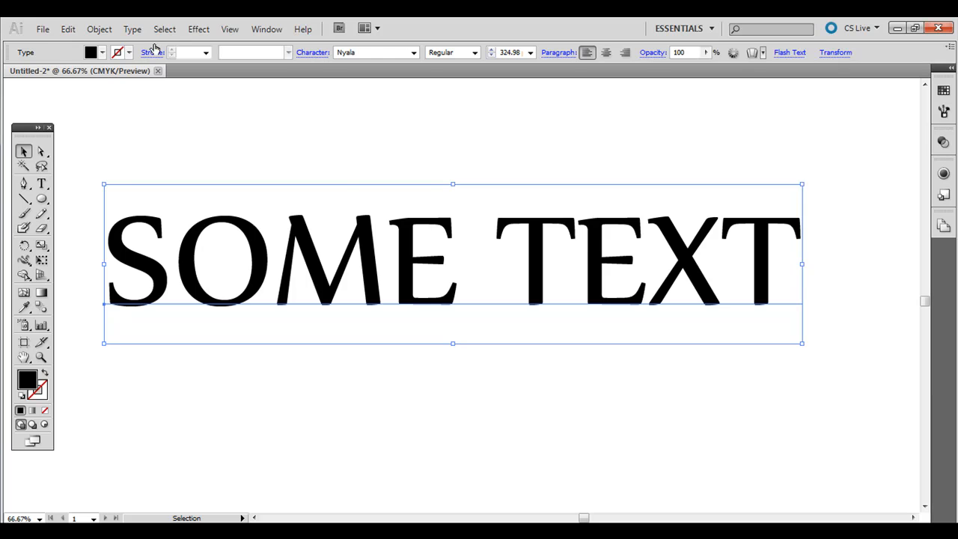
{"action": "left_click", "coordinate": [198, 29]}
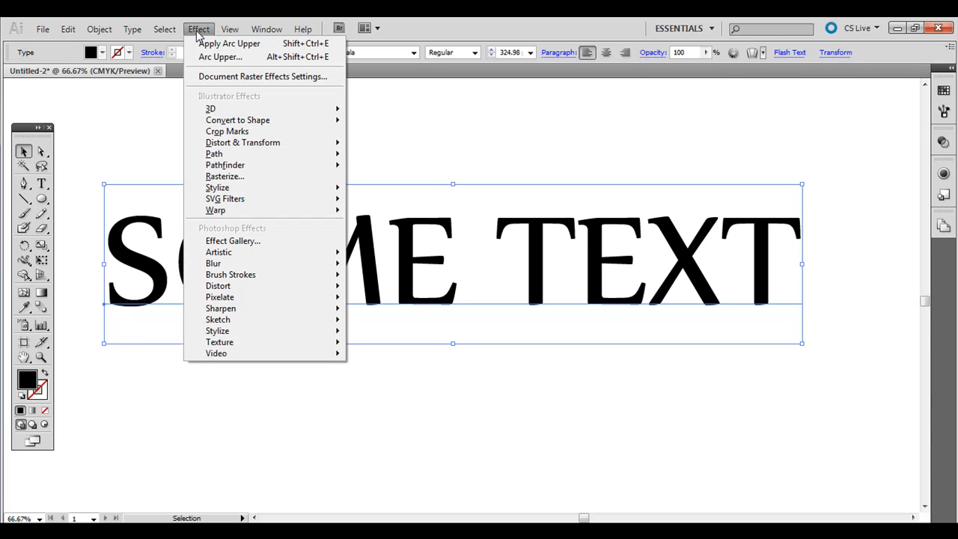
{"action": "mouse_move", "coordinate": [216, 209]}
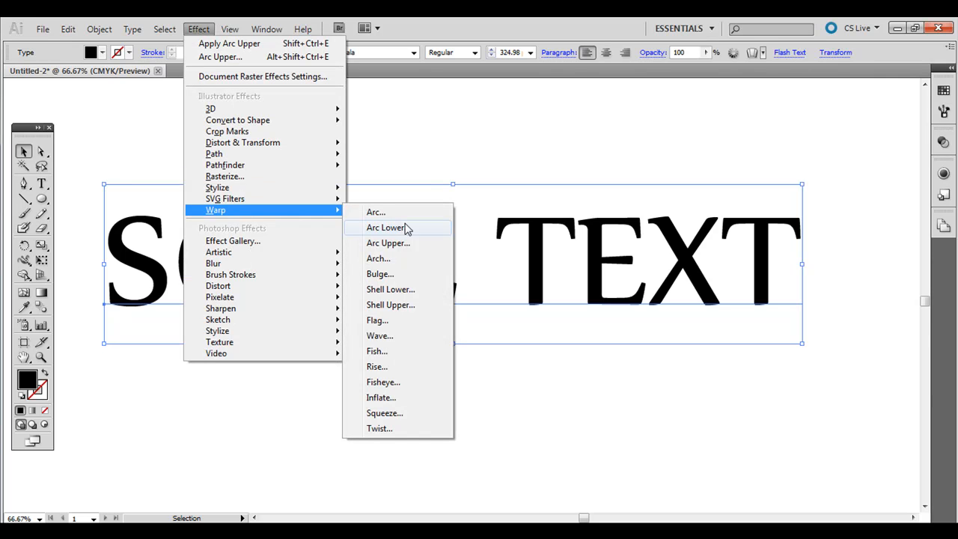
{"action": "mouse_move", "coordinate": [419, 214]}
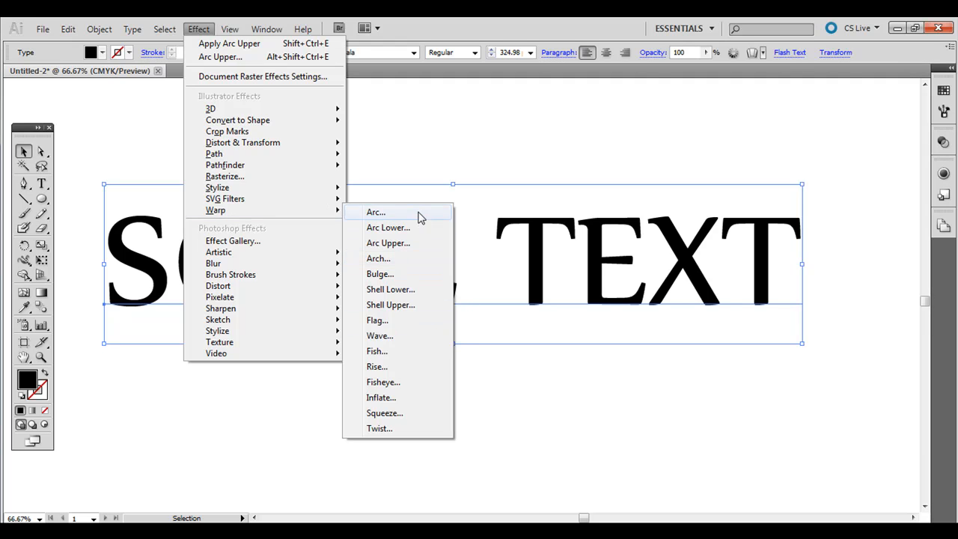
{"action": "left_click", "coordinate": [377, 213]}
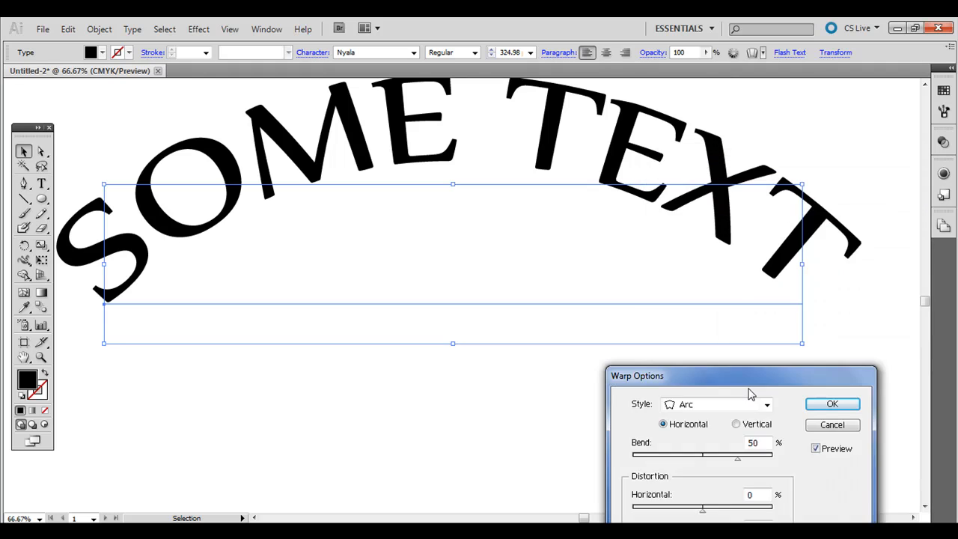
Experiment with the Arc bend, settling on a slight downward curve around -15.
{"action": "left_click_drag", "start_coordinate": [748, 376], "coordinate": [771, 271]}
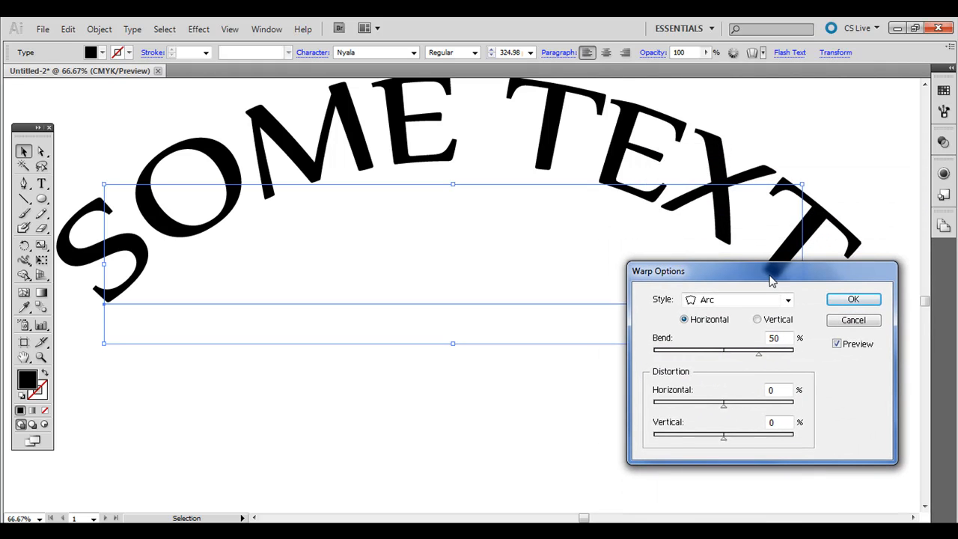
{"action": "mouse_move", "coordinate": [736, 342]}
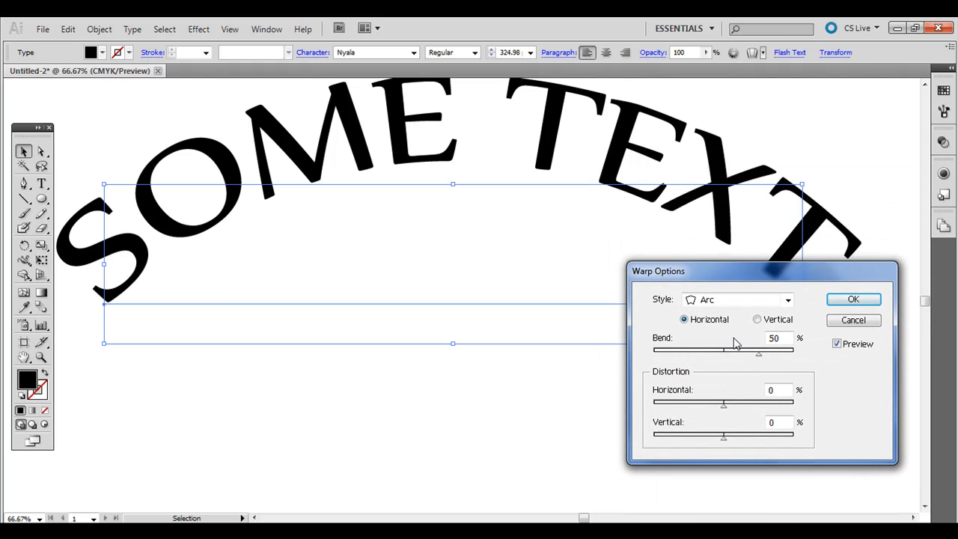
{"action": "left_click_drag", "start_coordinate": [757, 350], "coordinate": [793, 350]}
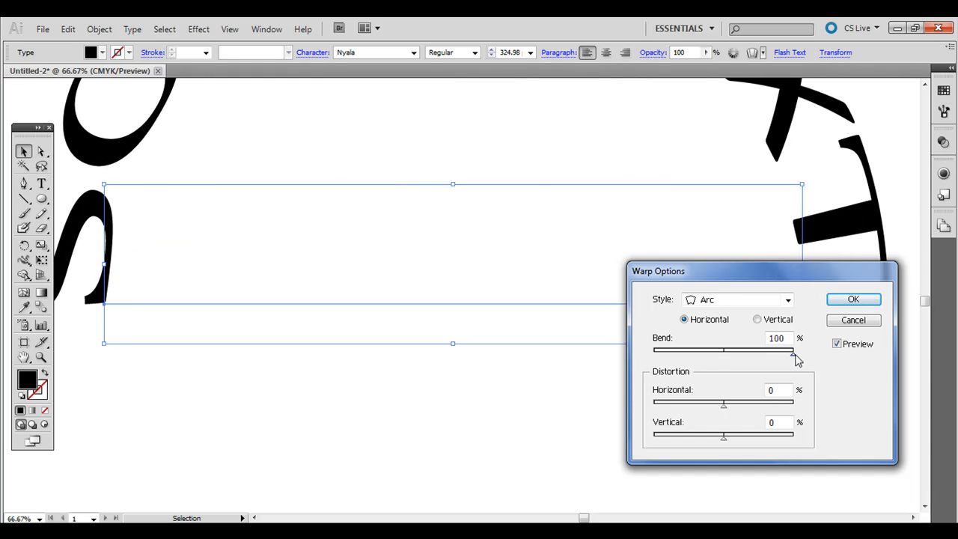
{"action": "left_click_drag", "start_coordinate": [793, 350], "coordinate": [733, 353]}
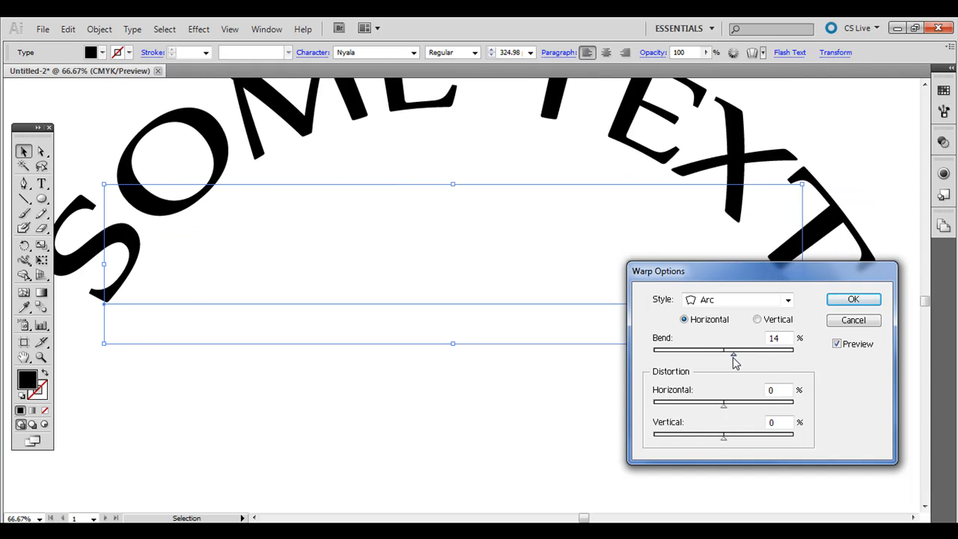
{"action": "left_click_drag", "start_coordinate": [733, 350], "coordinate": [679, 350]}
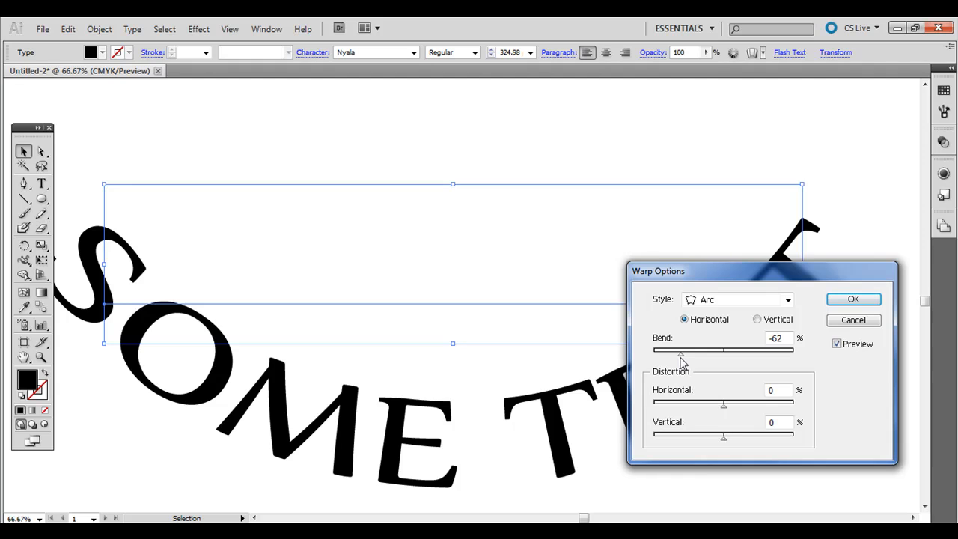
{"action": "left_click_drag", "start_coordinate": [679, 350], "coordinate": [702, 350]}
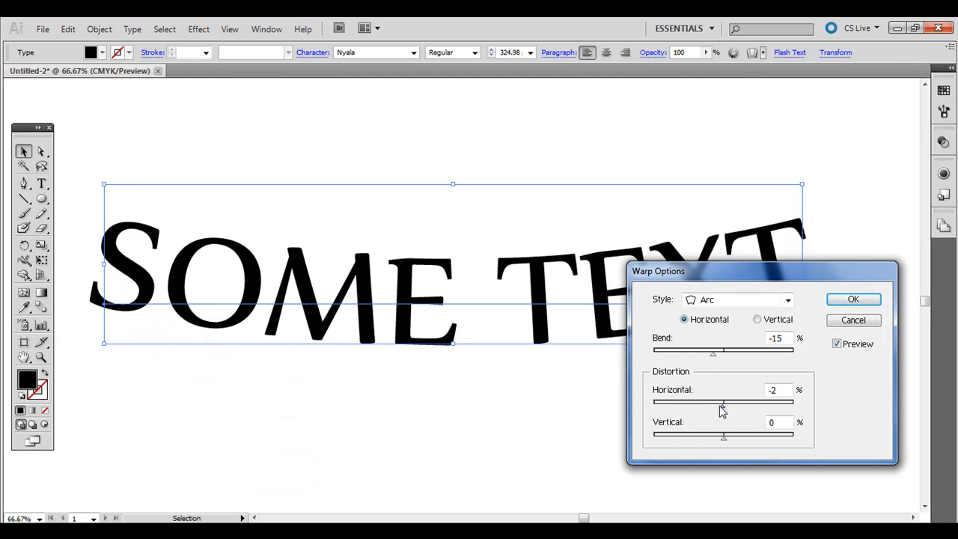
Set vertical distortion to about 69 and bring horizontal distortion back near -1.
{"action": "left_click_drag", "start_coordinate": [721, 401], "coordinate": [664, 401]}
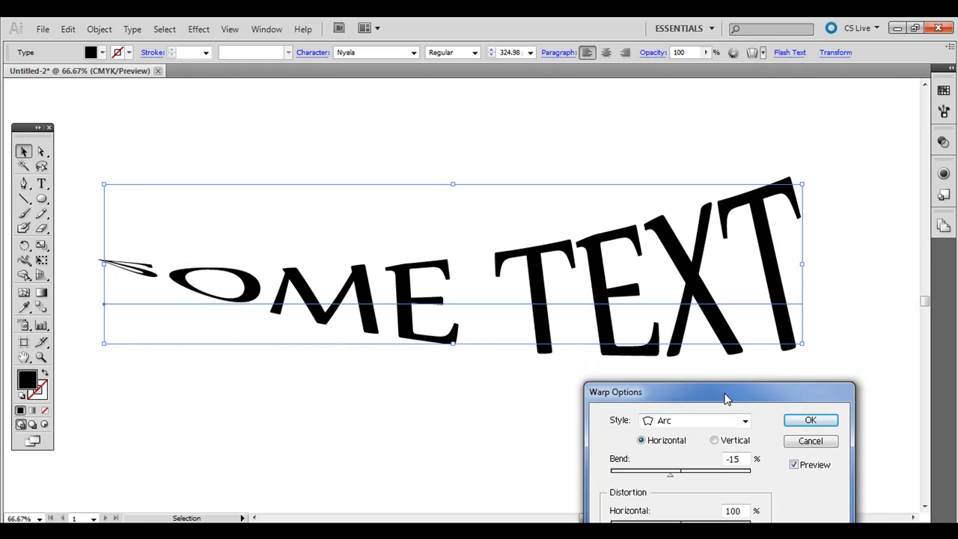
{"action": "left_click_drag", "start_coordinate": [721, 392], "coordinate": [698, 242]}
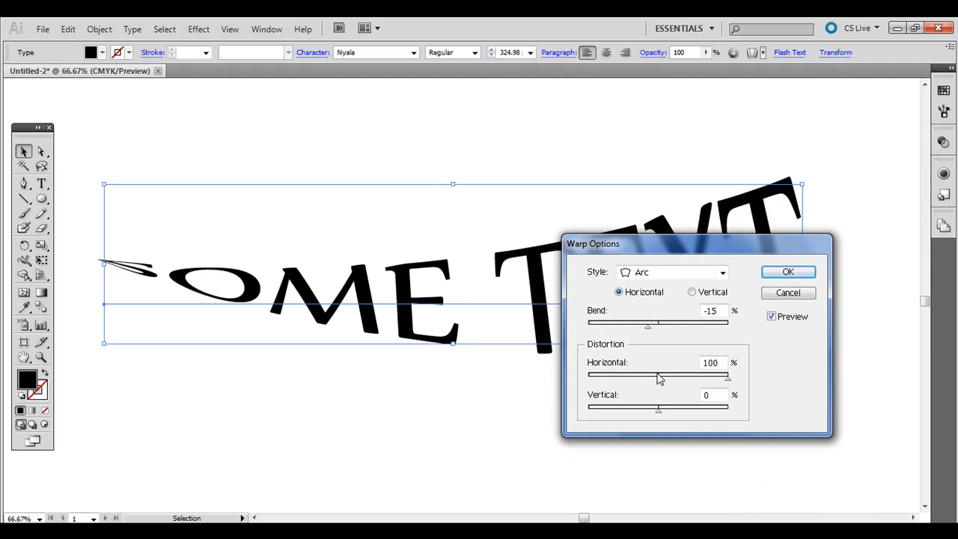
{"action": "left_click_drag", "start_coordinate": [659, 409], "coordinate": [706, 408]}
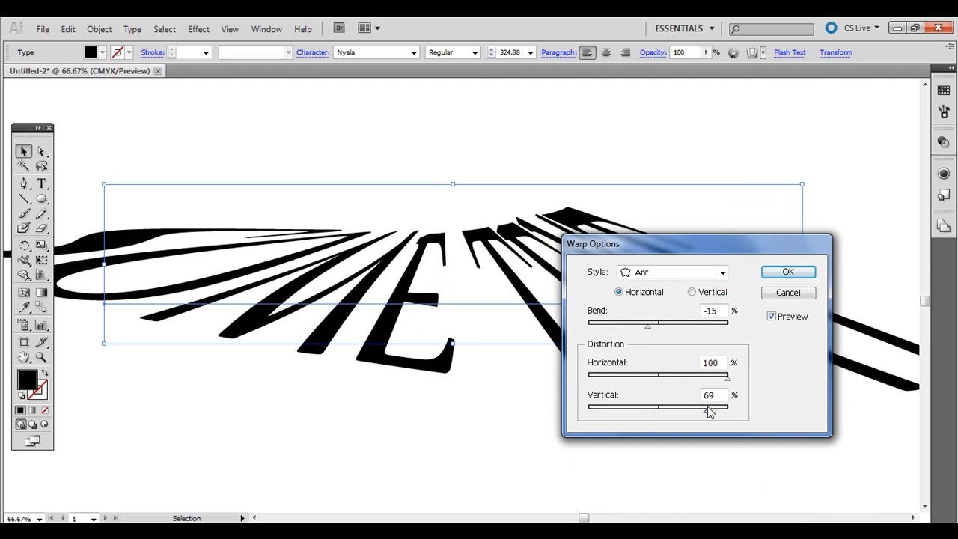
{"action": "left_click_drag", "start_coordinate": [727, 374], "coordinate": [658, 374]}
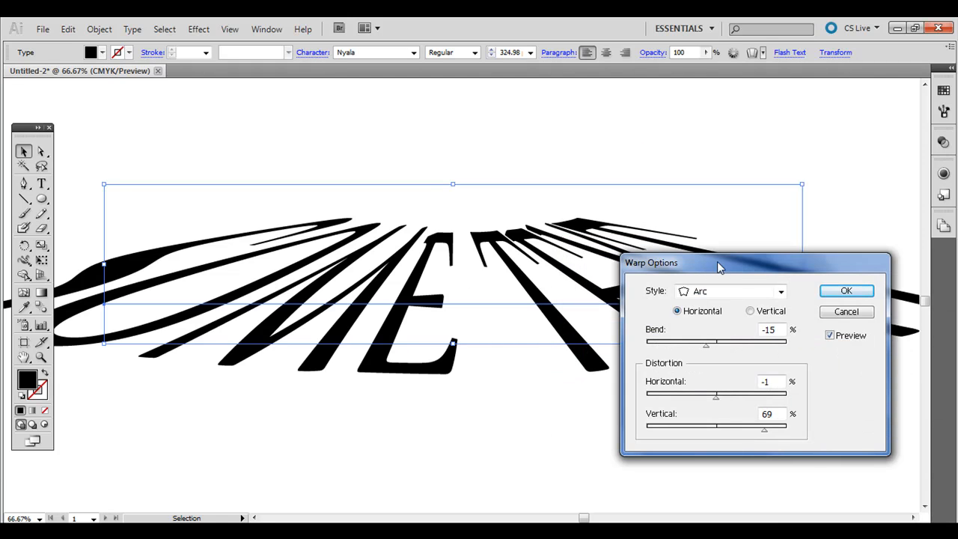
Switch the warp style to Arc Lower and set vertical distortion to about -15.
{"action": "left_click", "coordinate": [781, 290]}
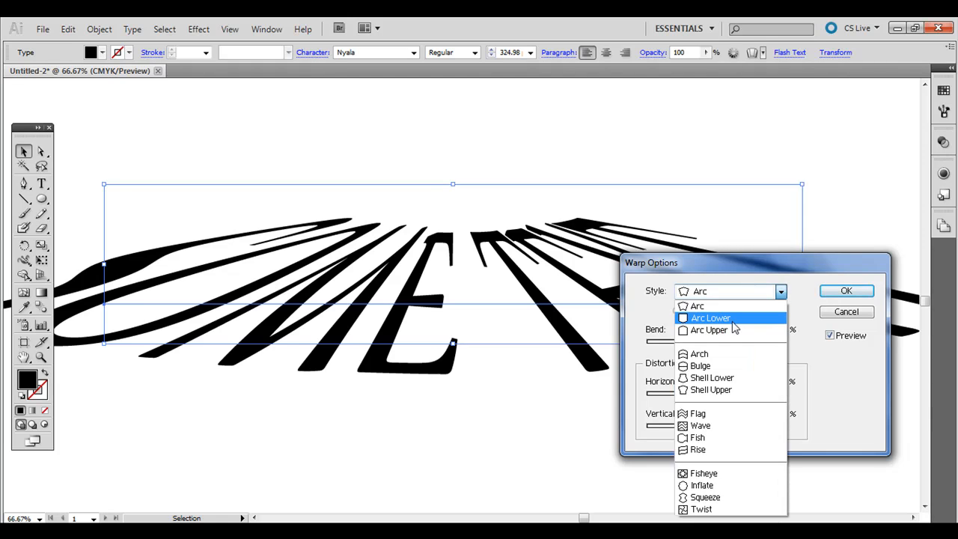
{"action": "left_click", "coordinate": [710, 317]}
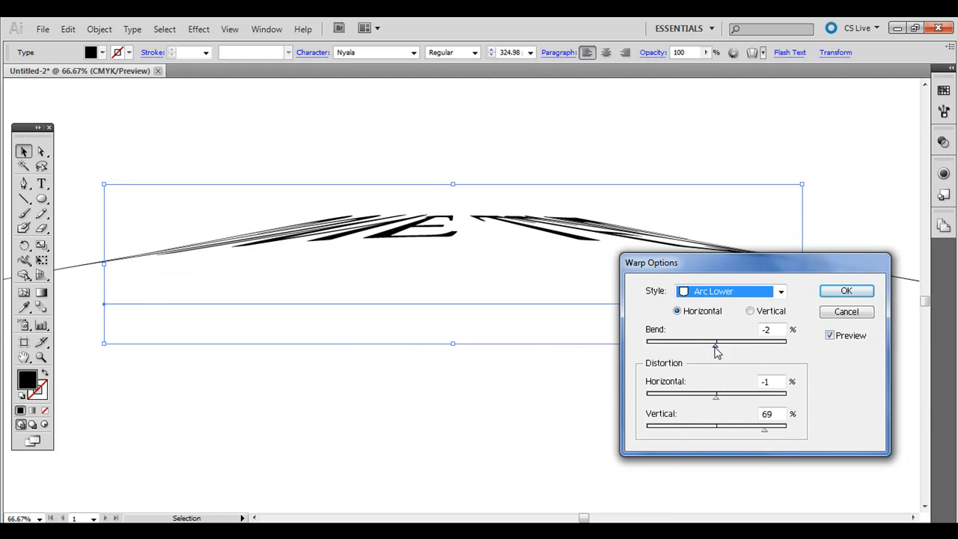
{"action": "left_click_drag", "start_coordinate": [764, 426], "coordinate": [716, 427]}
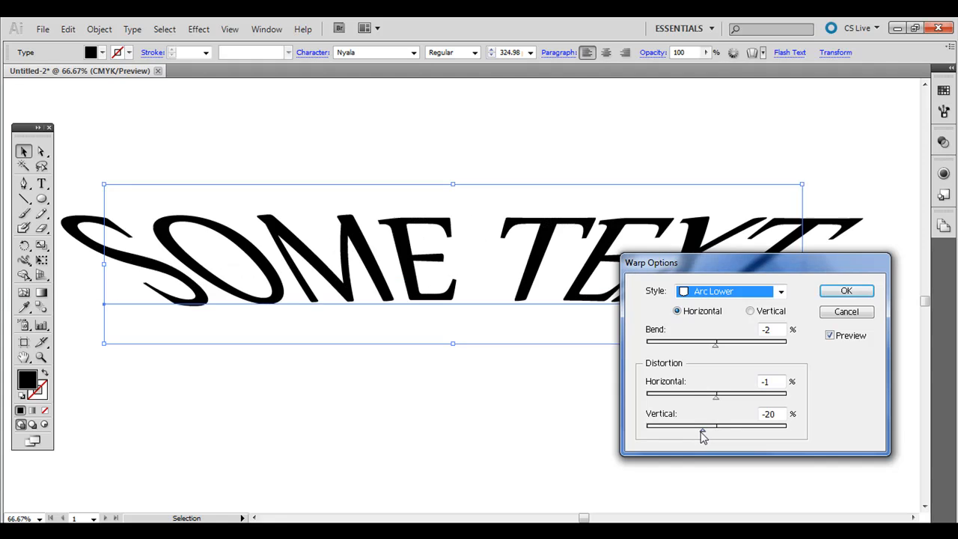
{"action": "left_click_drag", "start_coordinate": [700, 425], "coordinate": [716, 425]}
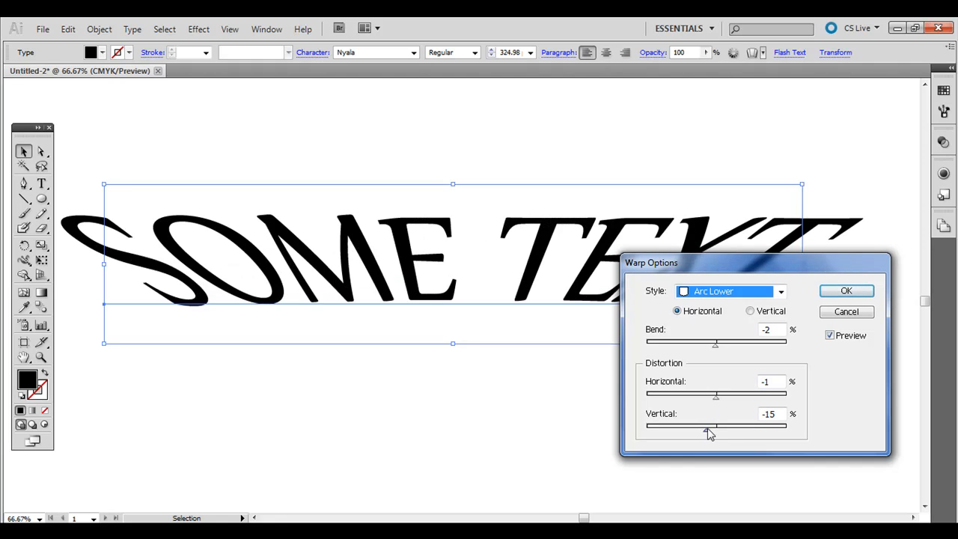
Cancel the warp and start a fresh Arc Lower warp with Preview on at 50% bend.
{"action": "left_click", "coordinate": [846, 311]}
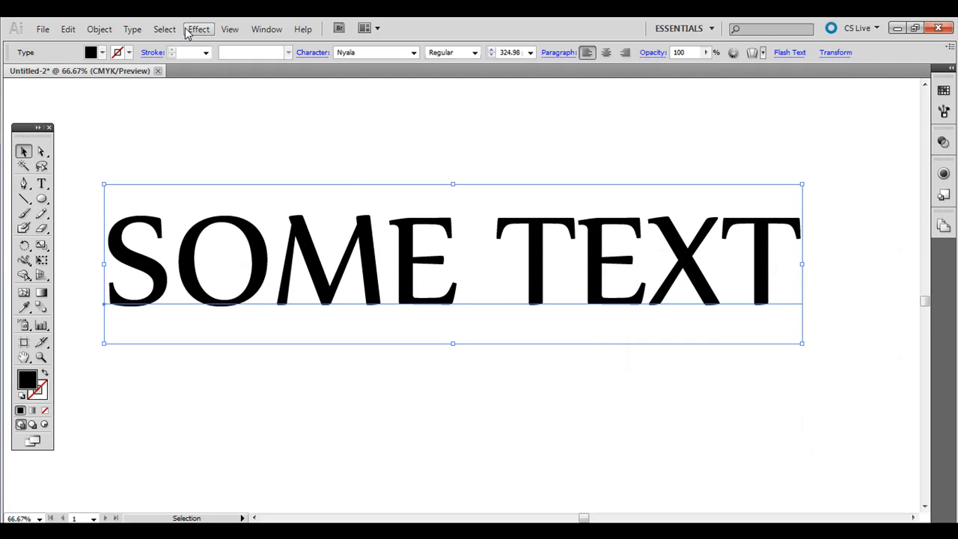
{"action": "left_click", "coordinate": [198, 29]}
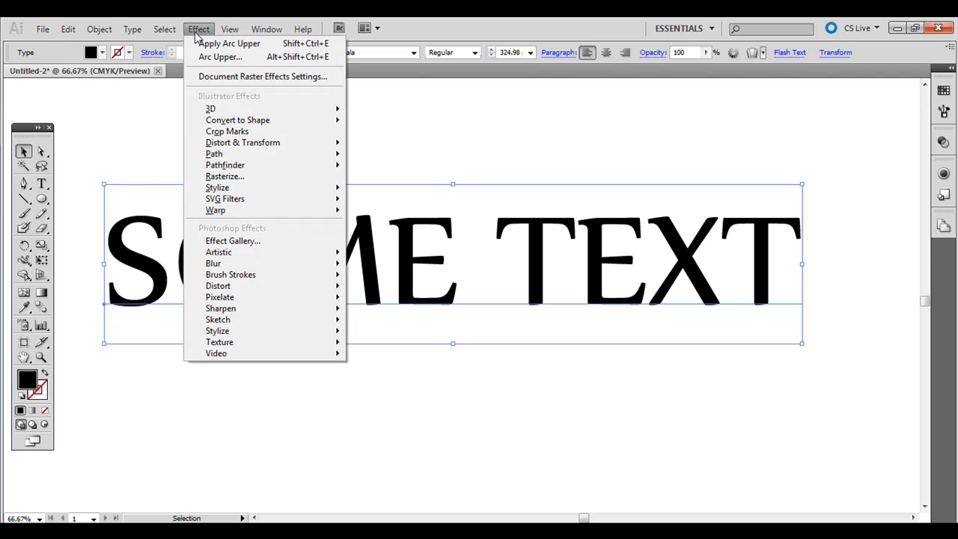
{"action": "mouse_move", "coordinate": [196, 33]}
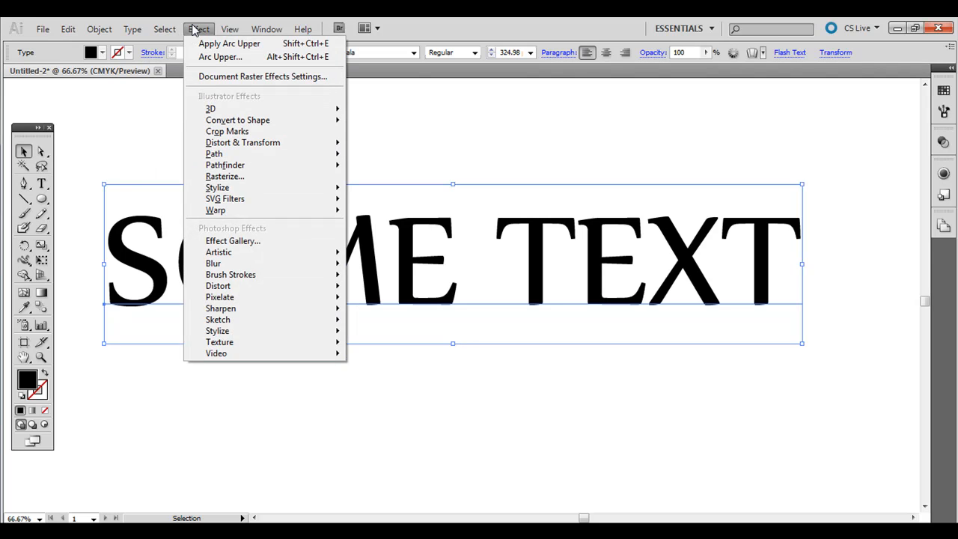
{"action": "mouse_move", "coordinate": [215, 209]}
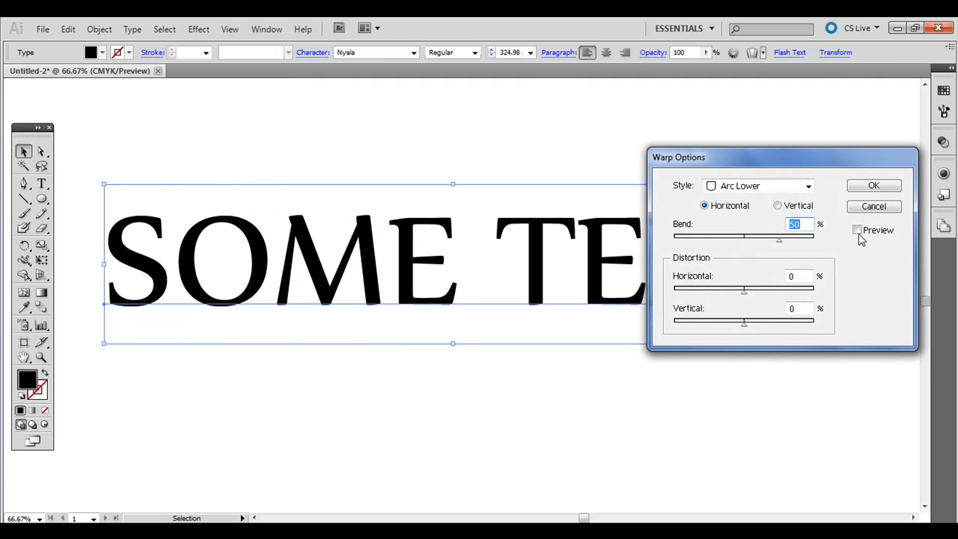
{"action": "left_click", "coordinate": [857, 231]}
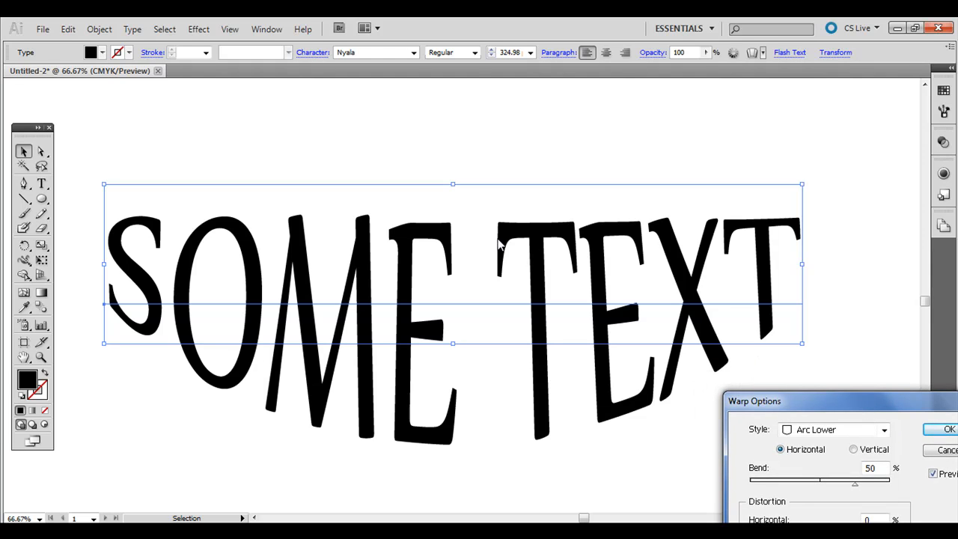
{"action": "mouse_move", "coordinate": [770, 274]}
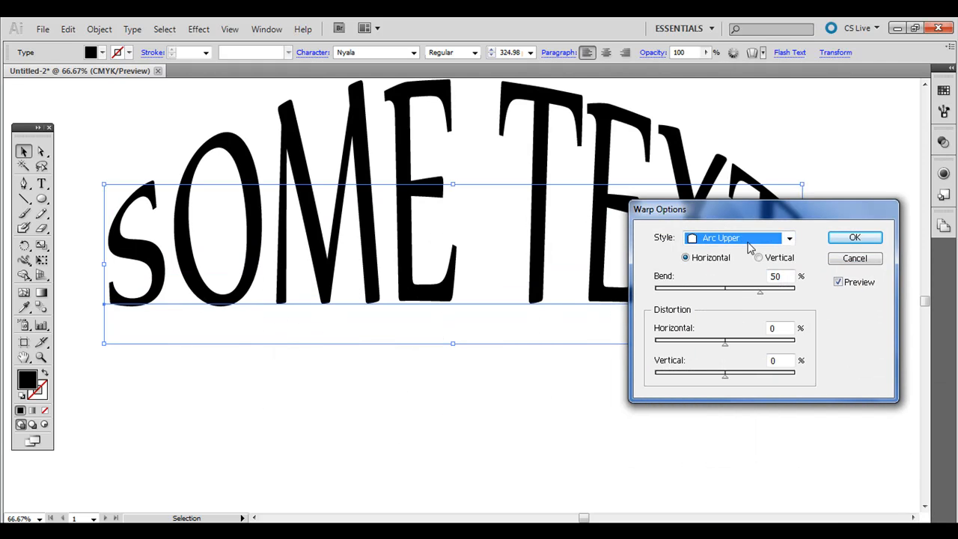
Preview the Arch, Bulge, Shell Lower and Flag warp styles in turn.
{"action": "left_click", "coordinate": [736, 236]}
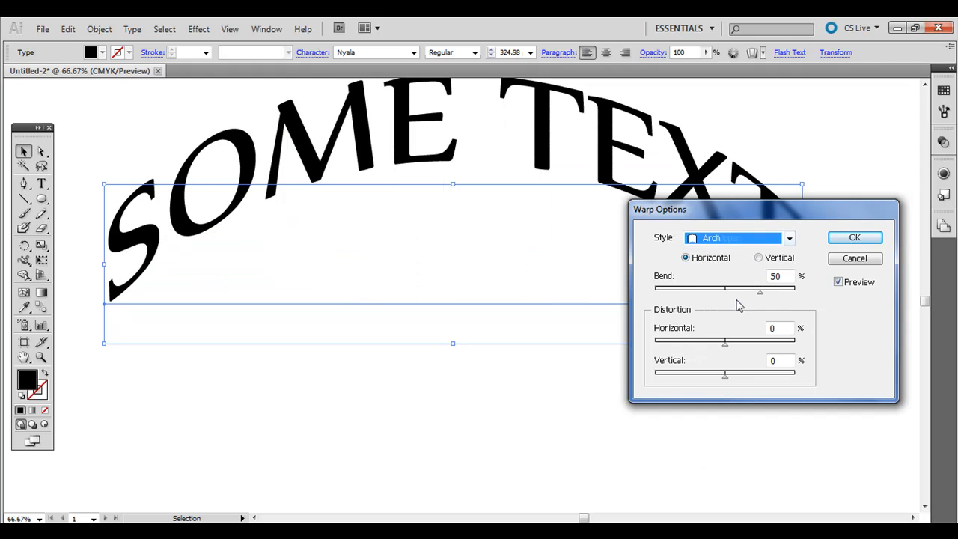
{"action": "left_click", "coordinate": [787, 236]}
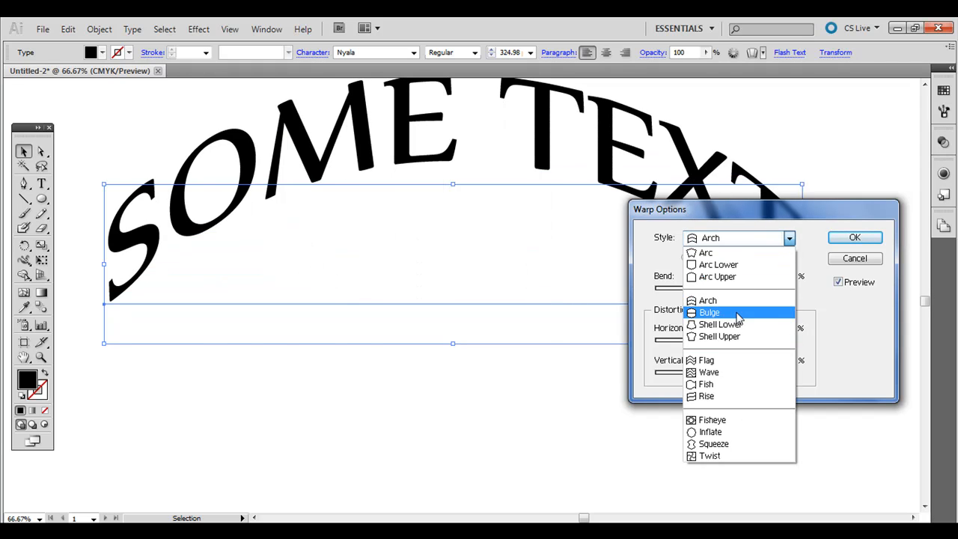
{"action": "left_click", "coordinate": [709, 313]}
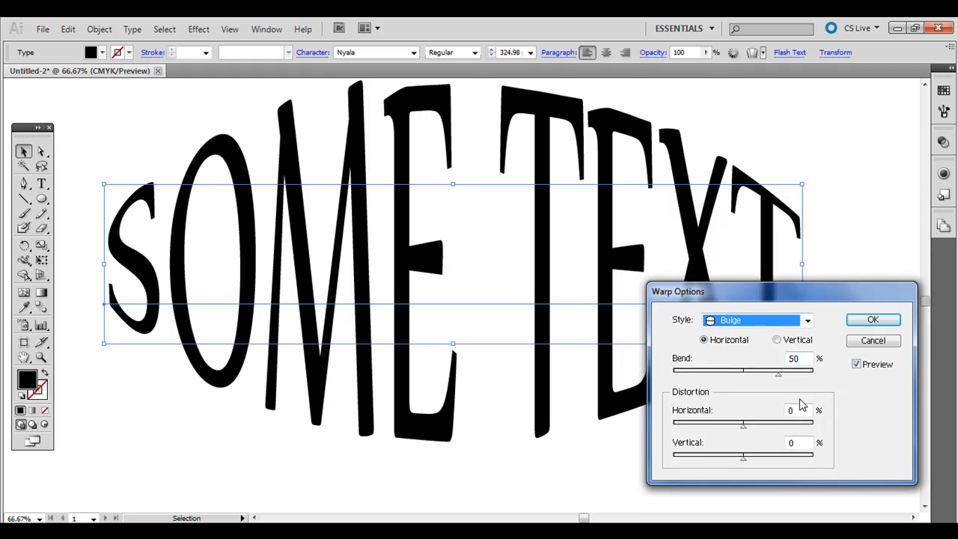
{"action": "left_click", "coordinate": [806, 320]}
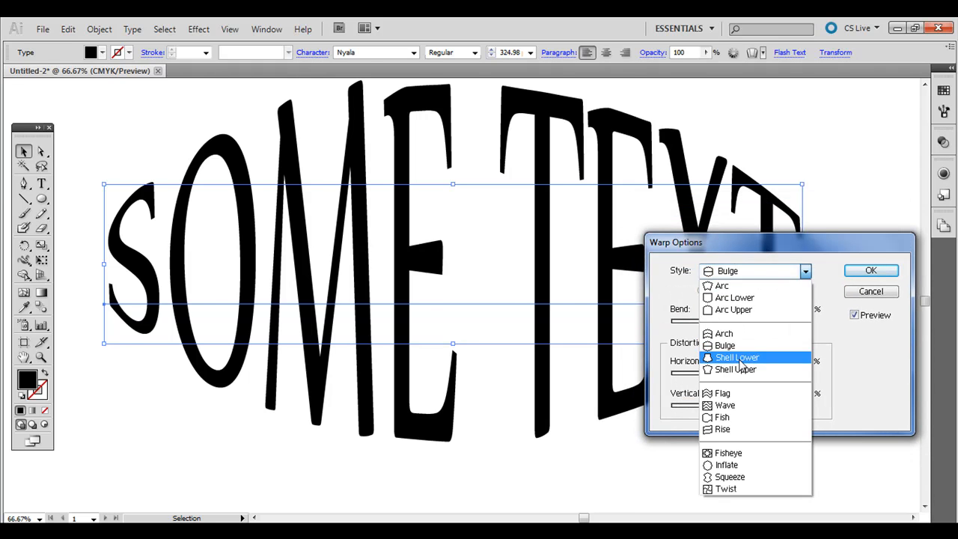
{"action": "left_click", "coordinate": [736, 356]}
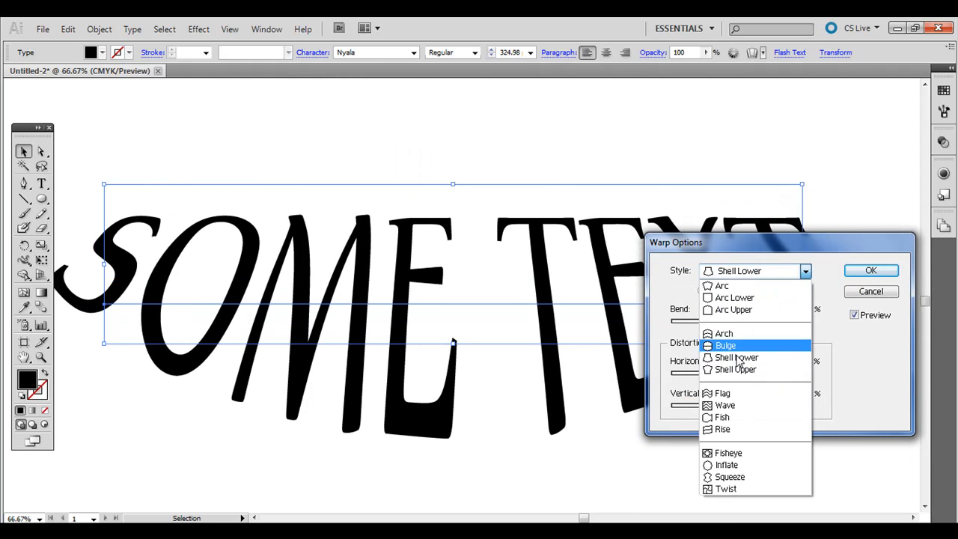
{"action": "left_click", "coordinate": [735, 368]}
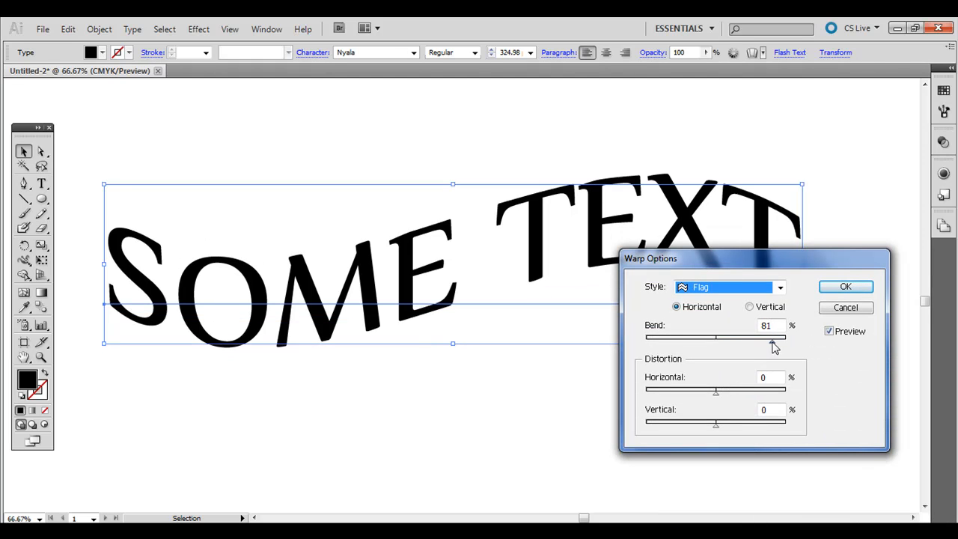
Raise the Flag bend to about 97%, try 90% horizontal distortion, then cut it to 2%.
{"action": "left_click_drag", "start_coordinate": [755, 337], "coordinate": [784, 336]}
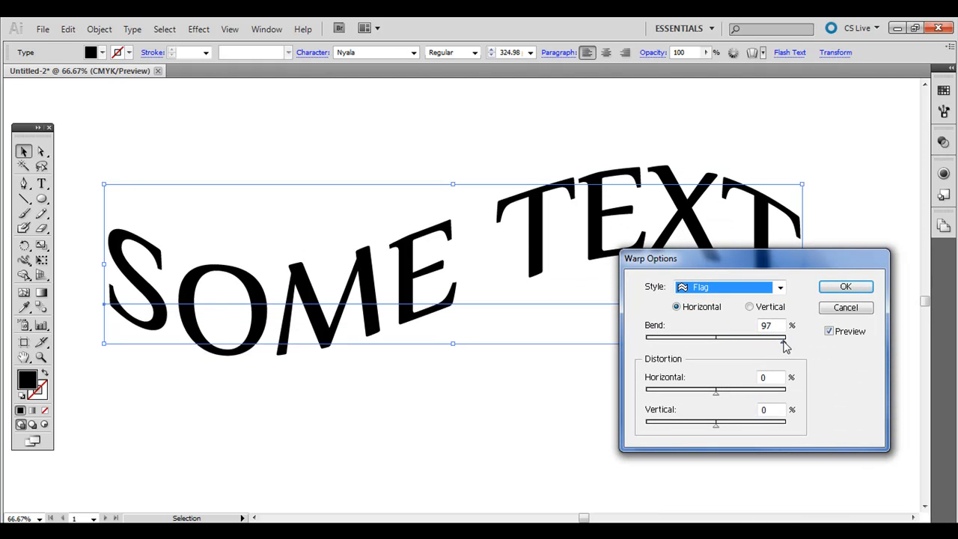
{"action": "left_click_drag", "start_coordinate": [715, 389], "coordinate": [779, 390]}
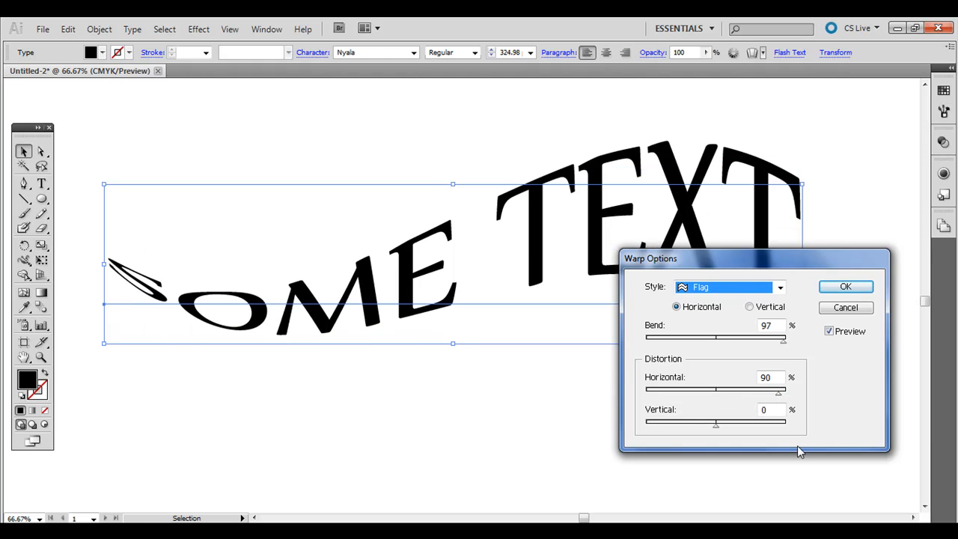
{"action": "left_click_drag", "start_coordinate": [783, 389], "coordinate": [715, 389]}
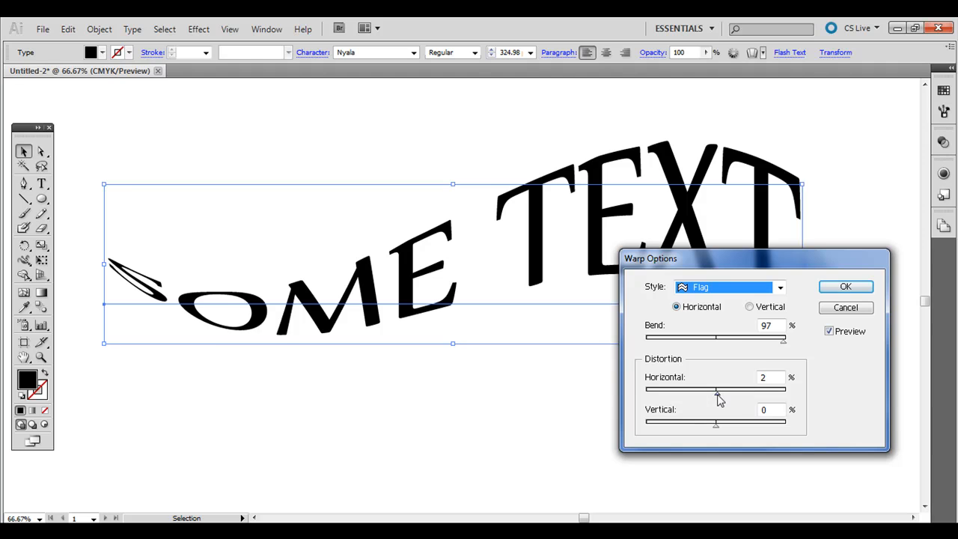
{"action": "left_click", "coordinate": [782, 288]}
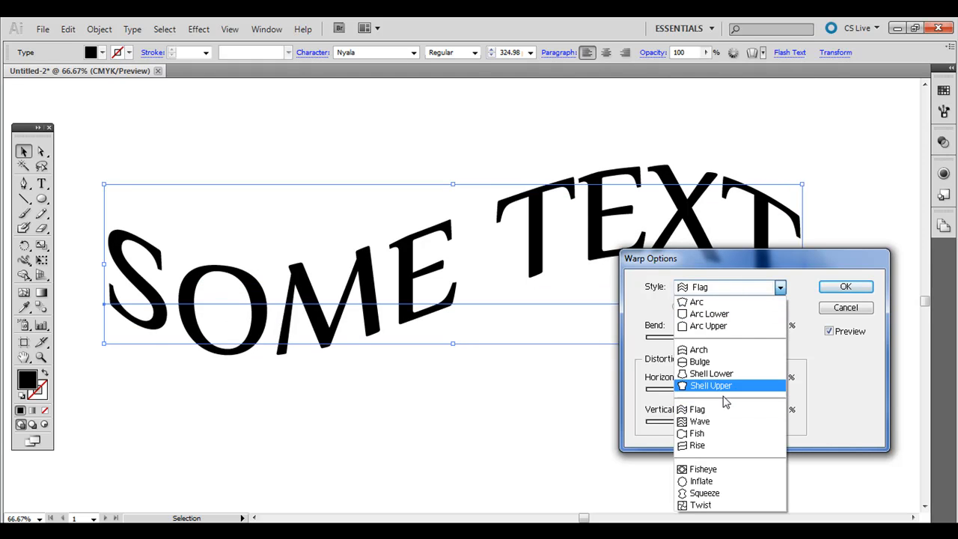
Switch to Wave with 25% bend, 44% horizontal and 7% vertical distortion.
{"action": "left_click", "coordinate": [699, 420]}
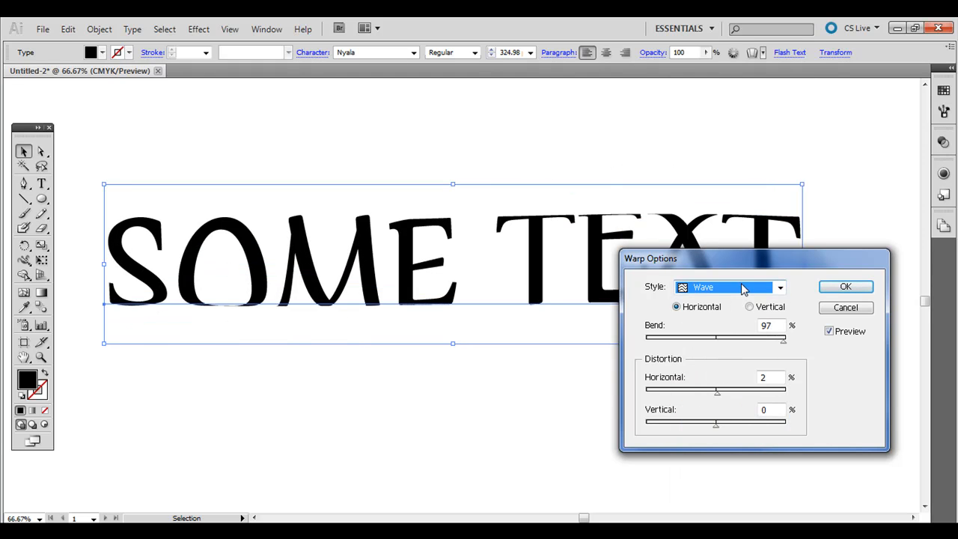
{"action": "left_click_drag", "start_coordinate": [781, 337], "coordinate": [734, 337]}
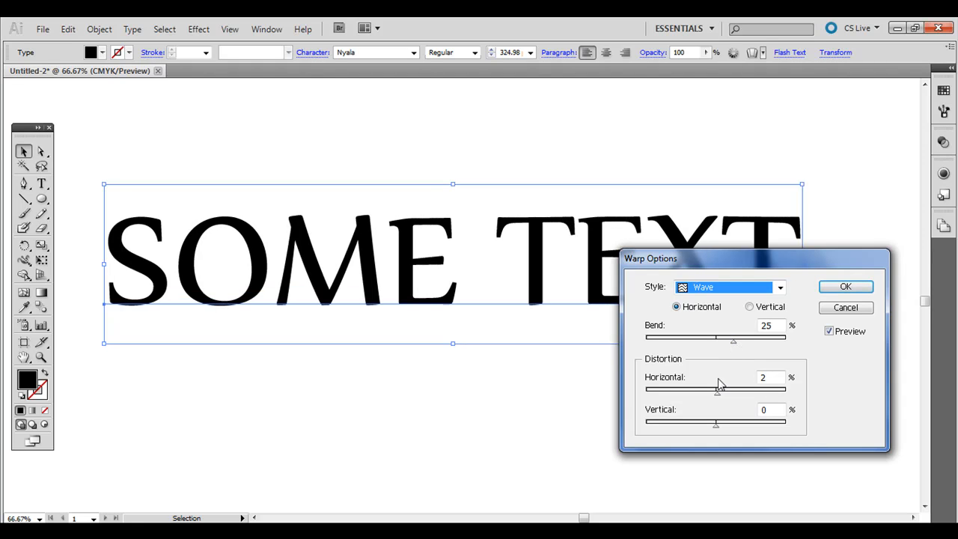
{"action": "left_click_drag", "start_coordinate": [717, 390], "coordinate": [745, 392]}
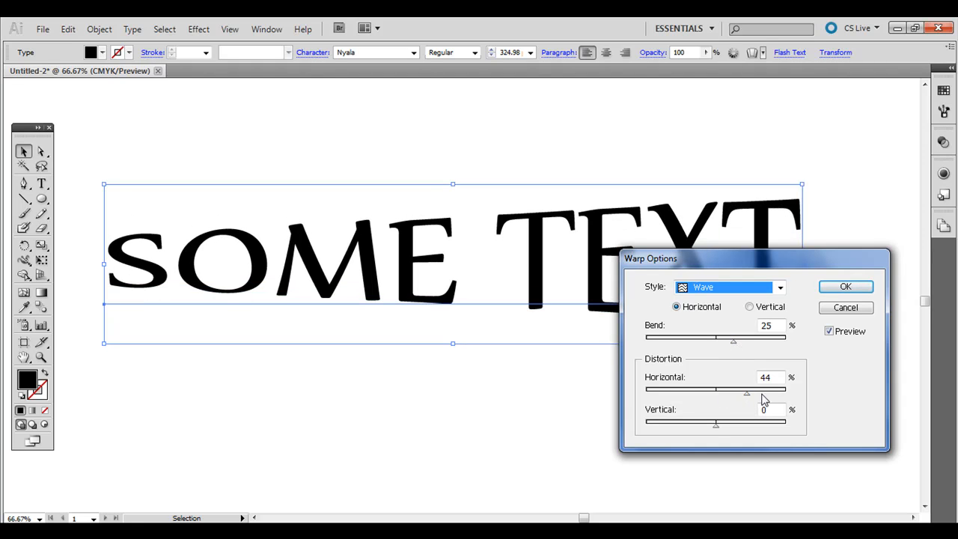
{"action": "left_click_drag", "start_coordinate": [716, 422], "coordinate": [692, 422]}
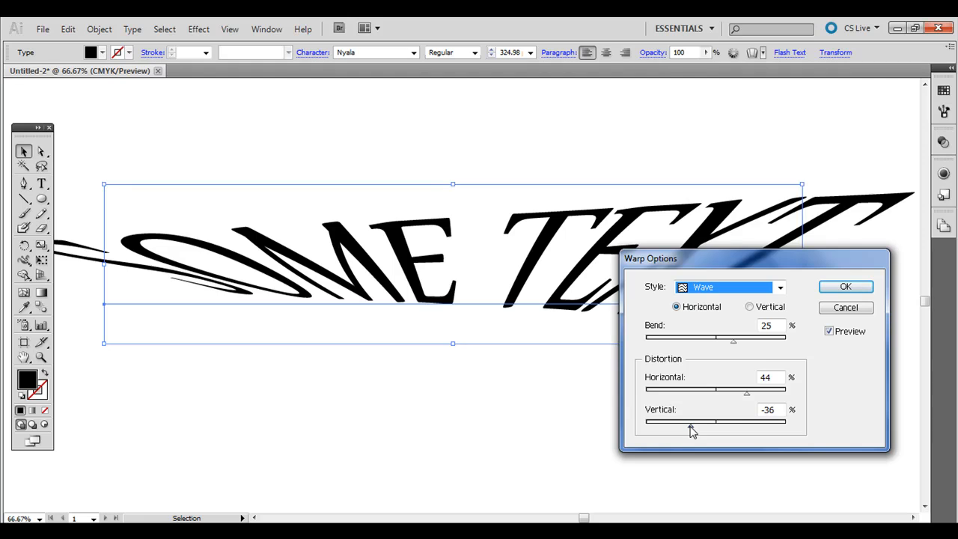
{"action": "left_click_drag", "start_coordinate": [691, 422], "coordinate": [720, 422]}
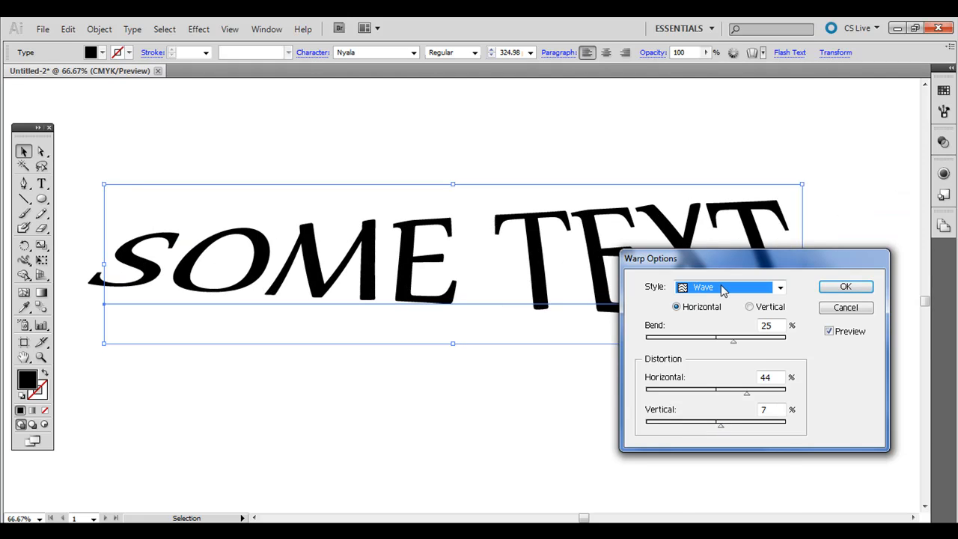
Try the Fisheye warp style and adjust its horizontal distortion.
{"action": "left_click", "coordinate": [780, 287]}
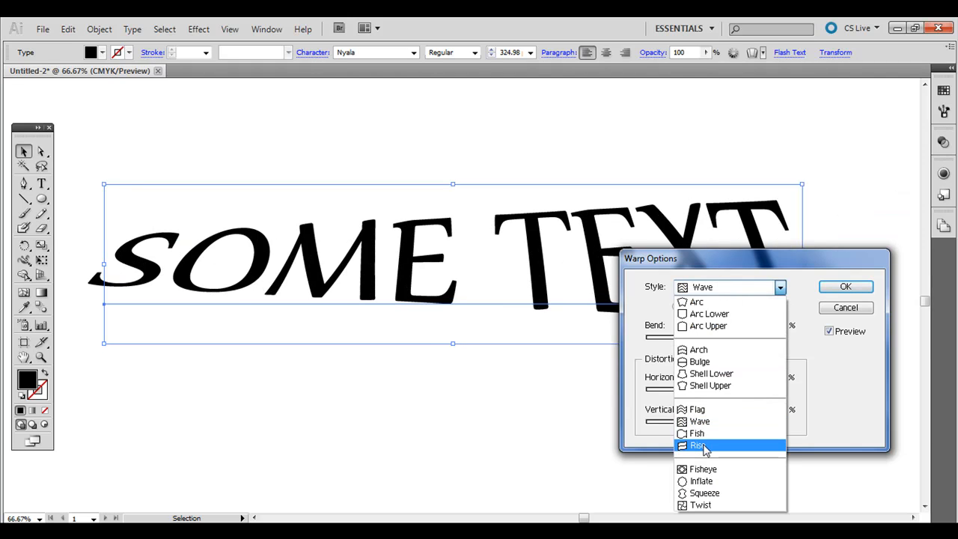
{"action": "left_click", "coordinate": [703, 470]}
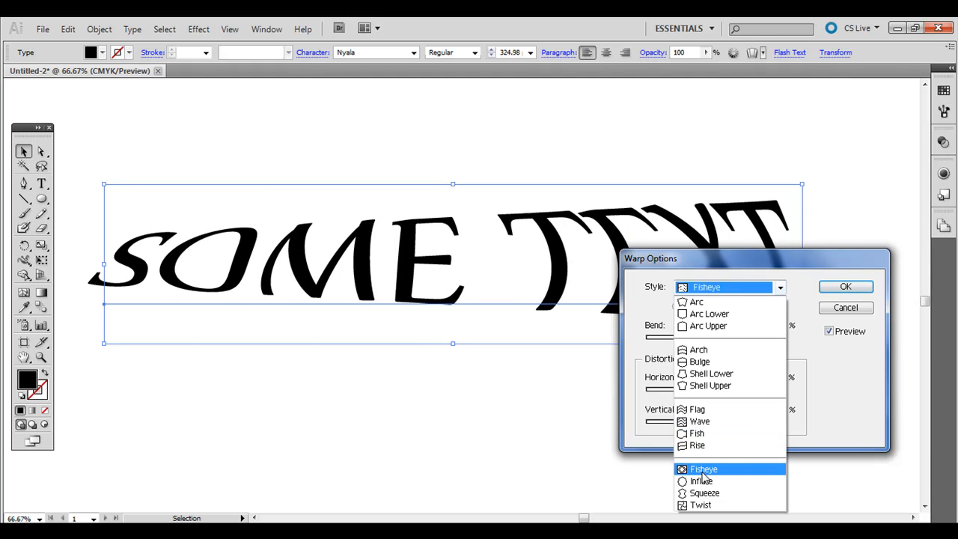
{"action": "left_click", "coordinate": [703, 469]}
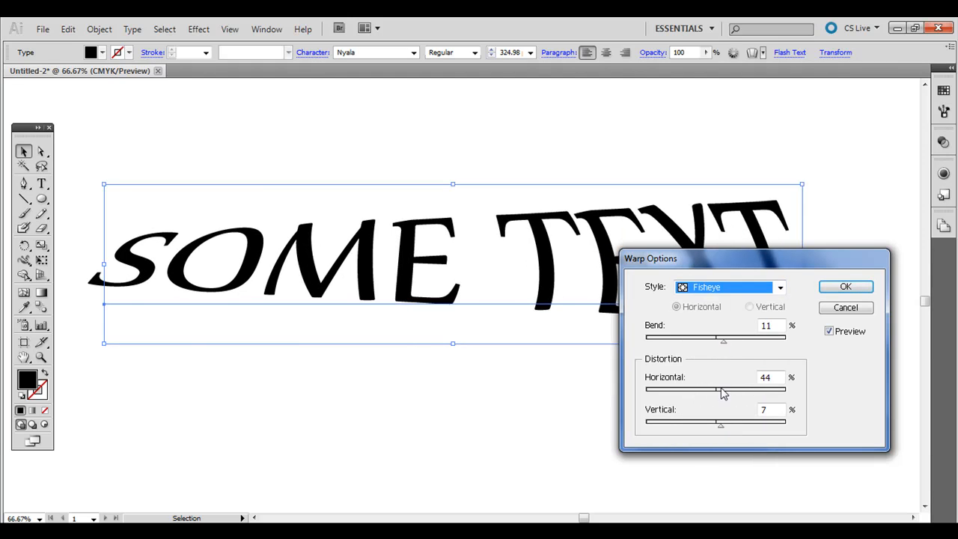
{"action": "left_click_drag", "start_coordinate": [721, 390], "coordinate": [642, 389]}
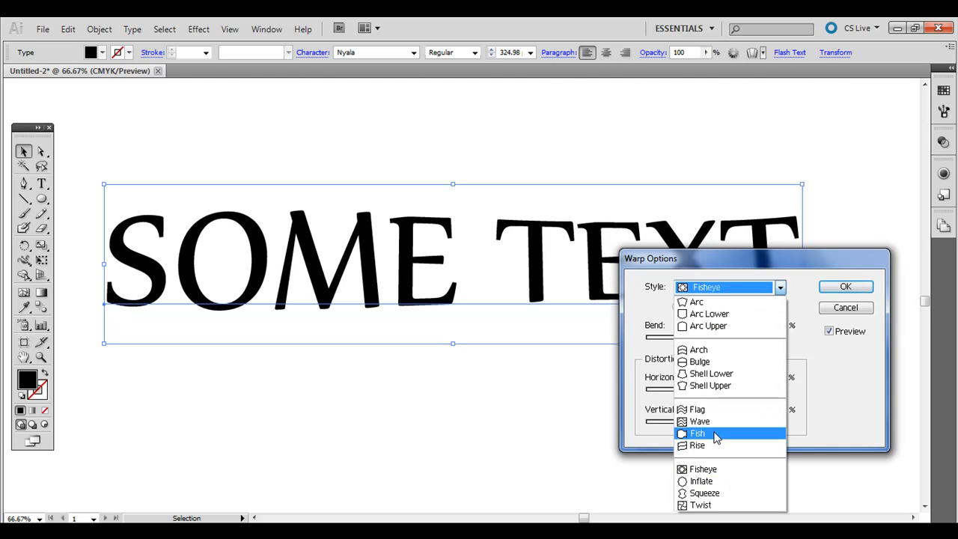
Switch to Fish with 11% bend, -54% horizontal and -4% vertical distortion, and preview it.
{"action": "left_click", "coordinate": [698, 434]}
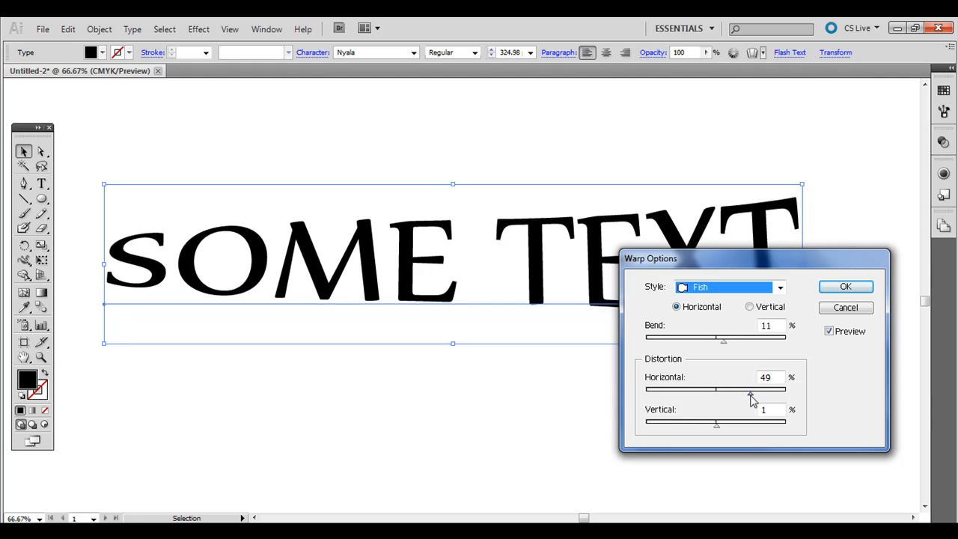
{"action": "left_click_drag", "start_coordinate": [751, 389], "coordinate": [677, 389]}
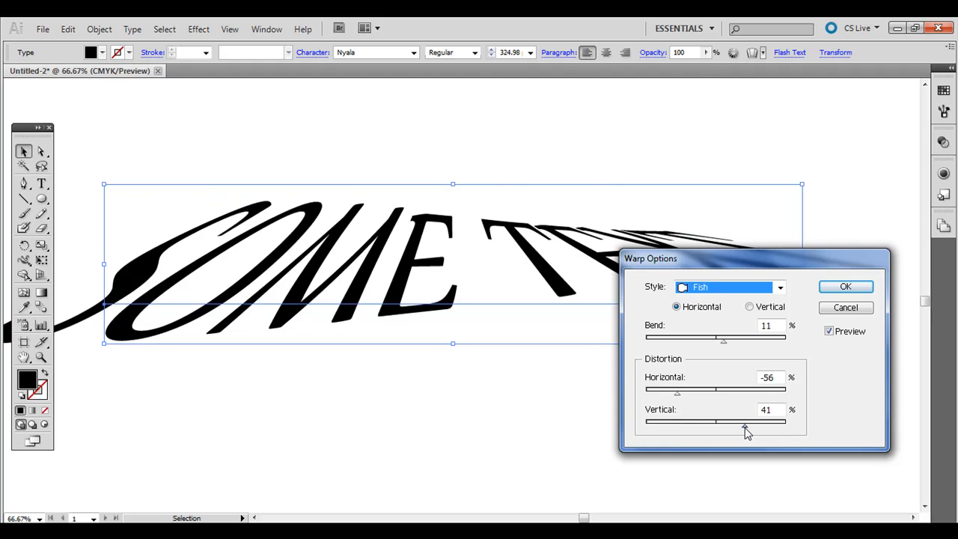
{"action": "left_click_drag", "start_coordinate": [749, 422], "coordinate": [711, 423]}
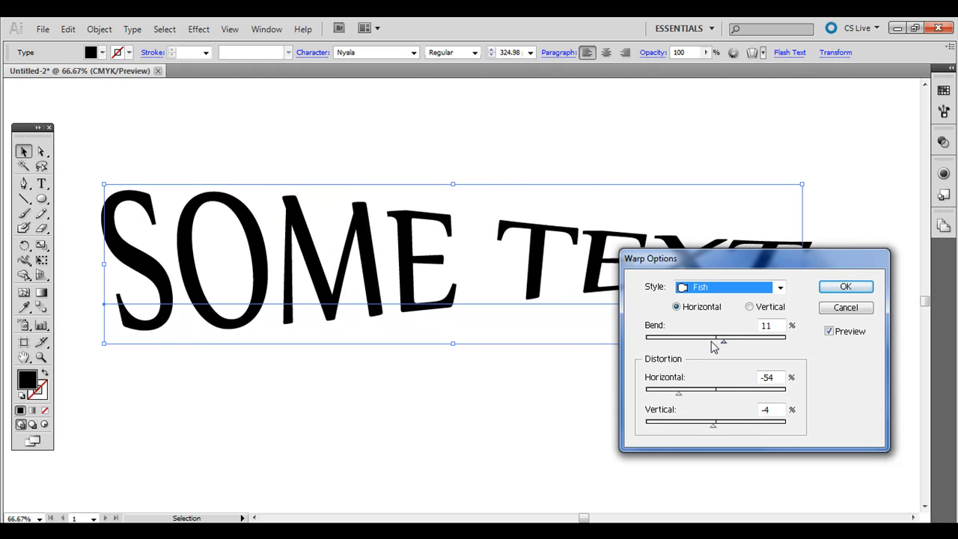
{"action": "left_click_drag", "start_coordinate": [724, 341], "coordinate": [688, 342]}
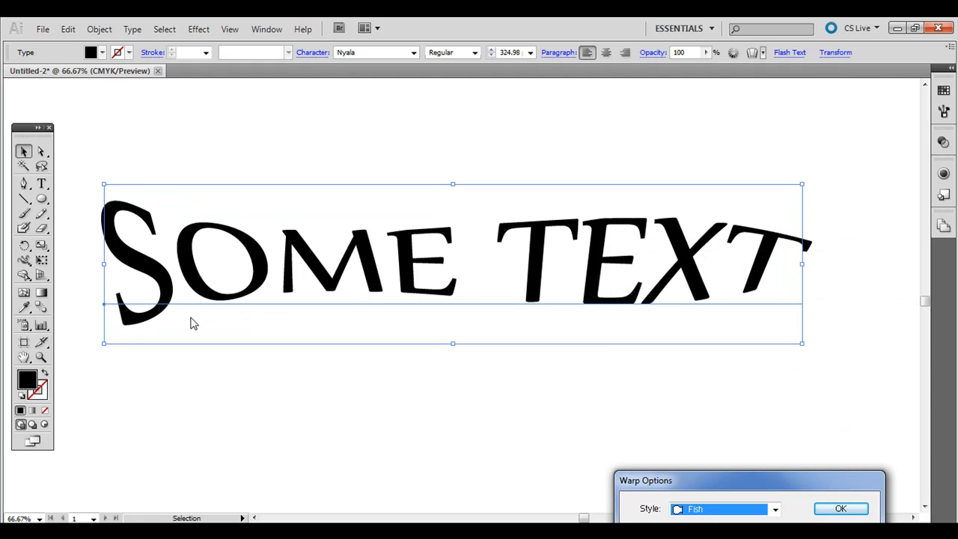
Confirm the Fish warp and retype the warped lettering to read 'SOCCER TEAM'.
{"action": "left_click", "coordinate": [842, 509]}
{"action": "type", "text": "SOCCER"}
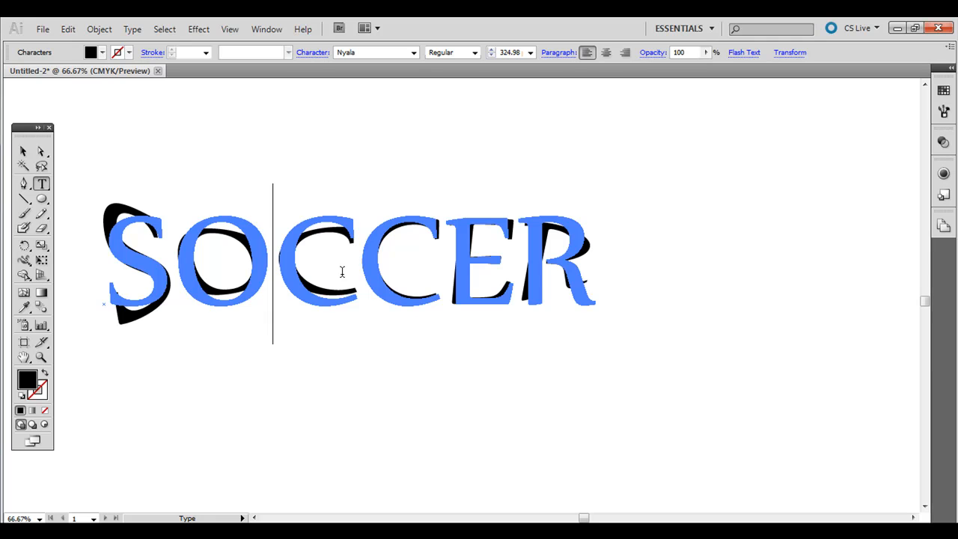
{"action": "type", "text": "TEAM"}
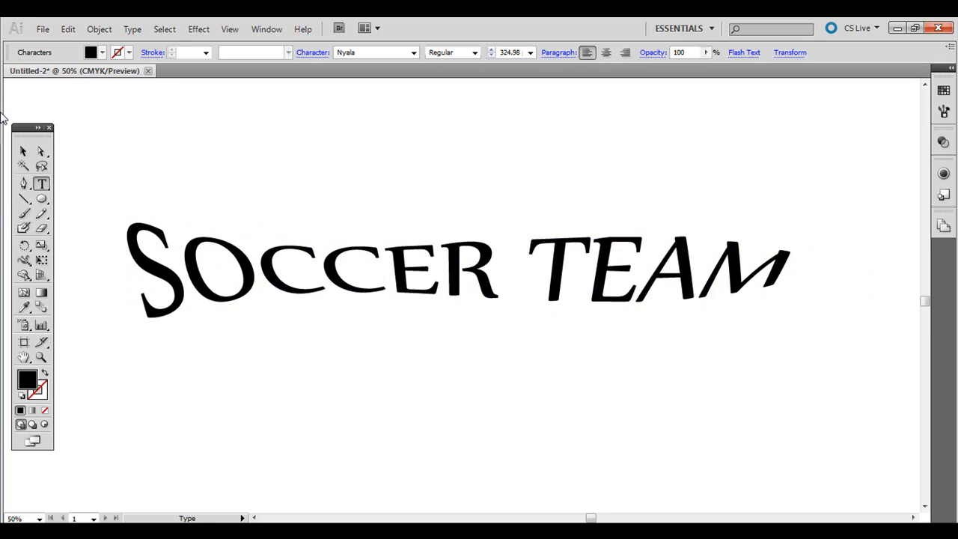
{"action": "left_click", "coordinate": [23, 151]}
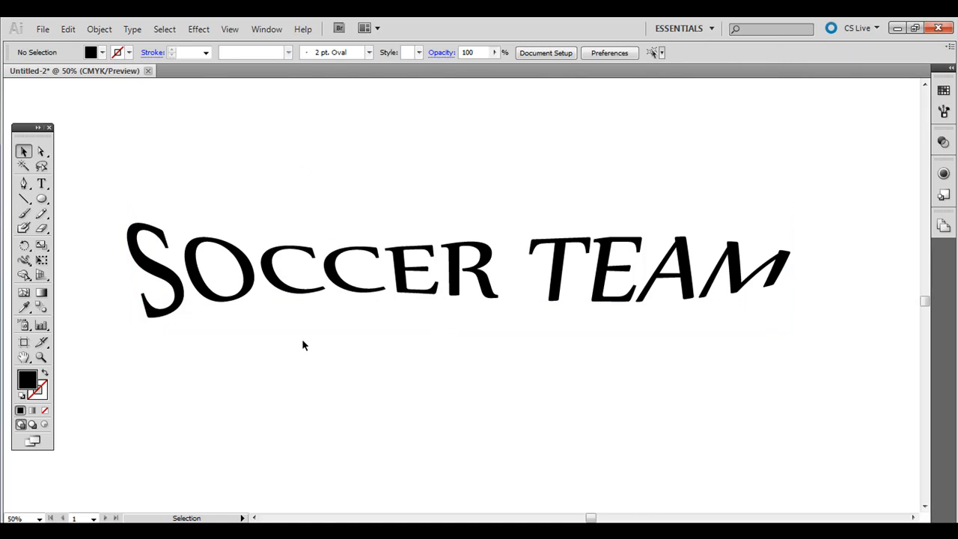
{"action": "mouse_move", "coordinate": [680, 470]}
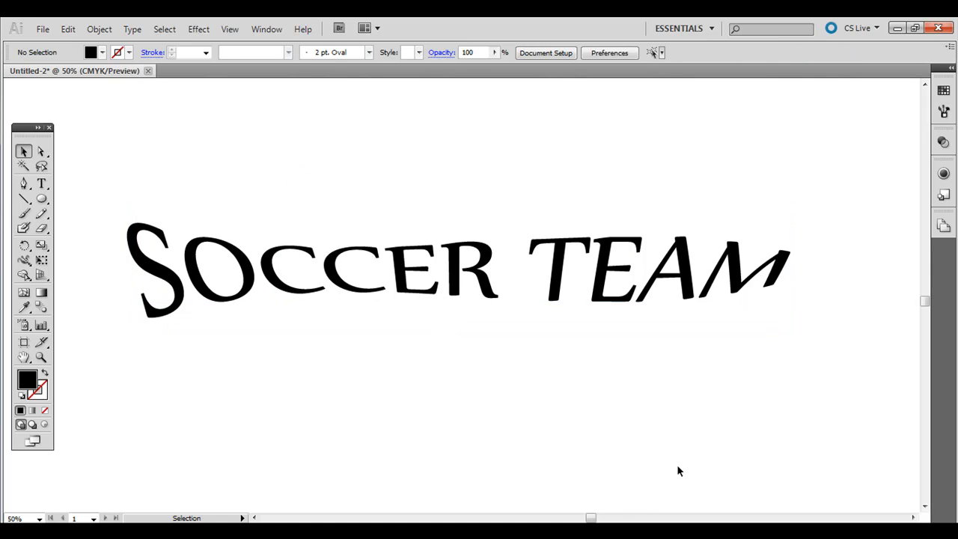
{"action": "mouse_move", "coordinate": [251, 63]}
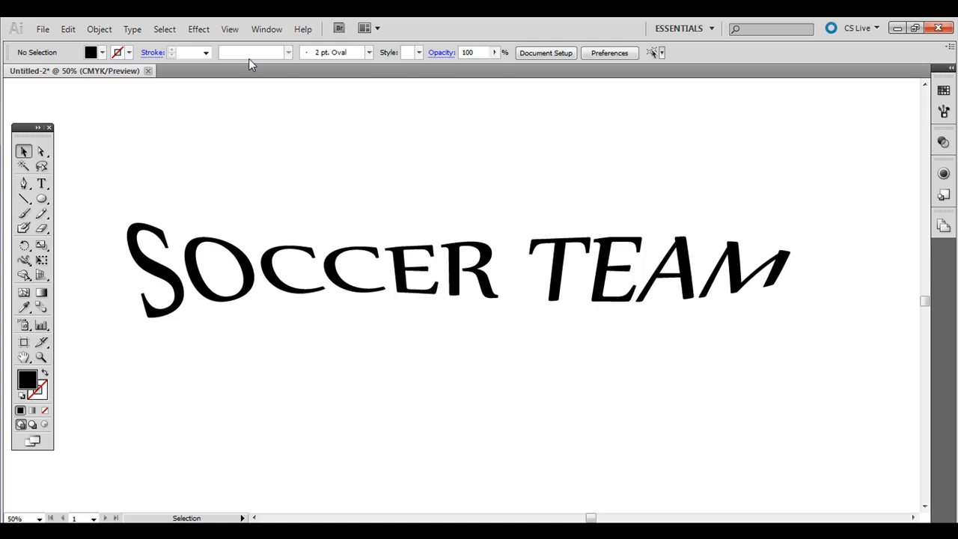
{"action": "left_click", "coordinate": [266, 30]}
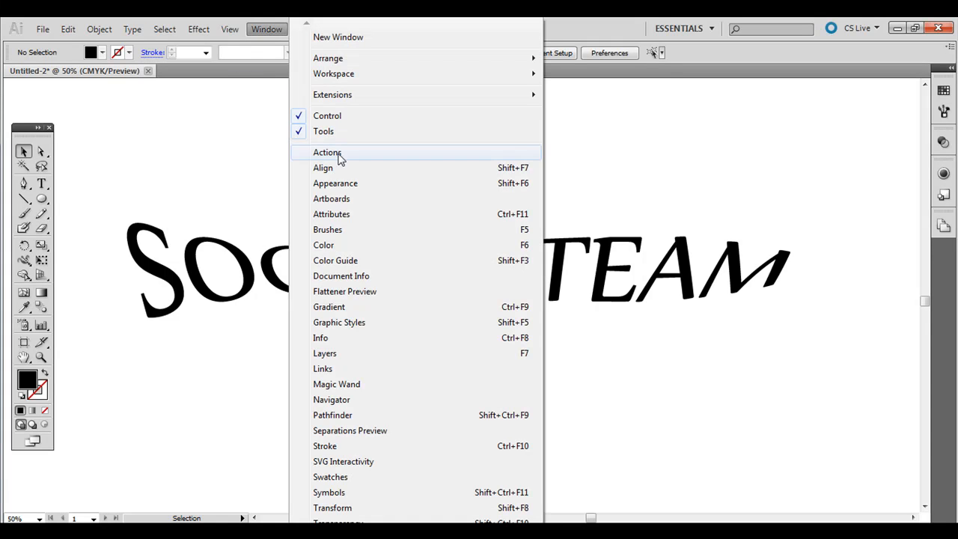
Show the Appearance panel listing the Fish warp, select the SOCCER TEAM text and move it higher.
{"action": "left_click", "coordinate": [335, 183]}
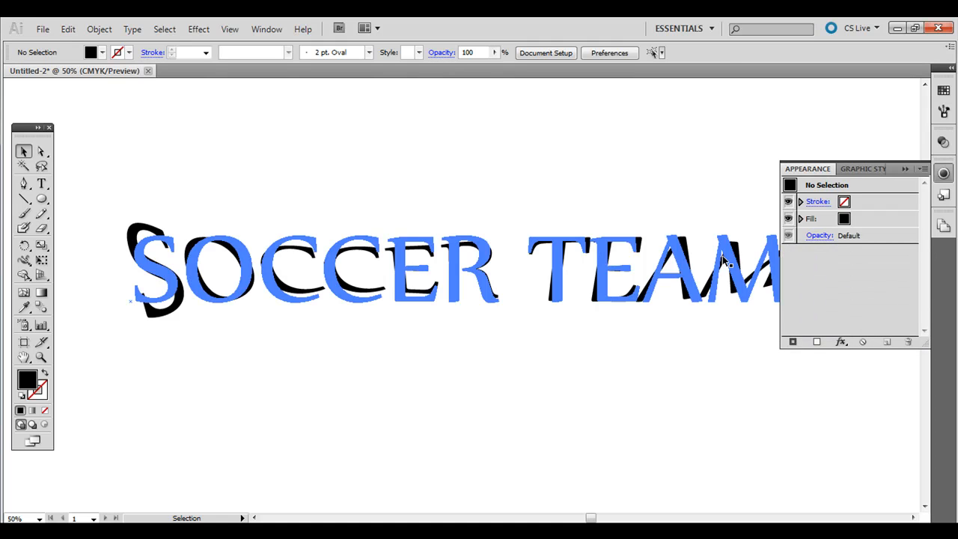
{"action": "left_click", "coordinate": [108, 371]}
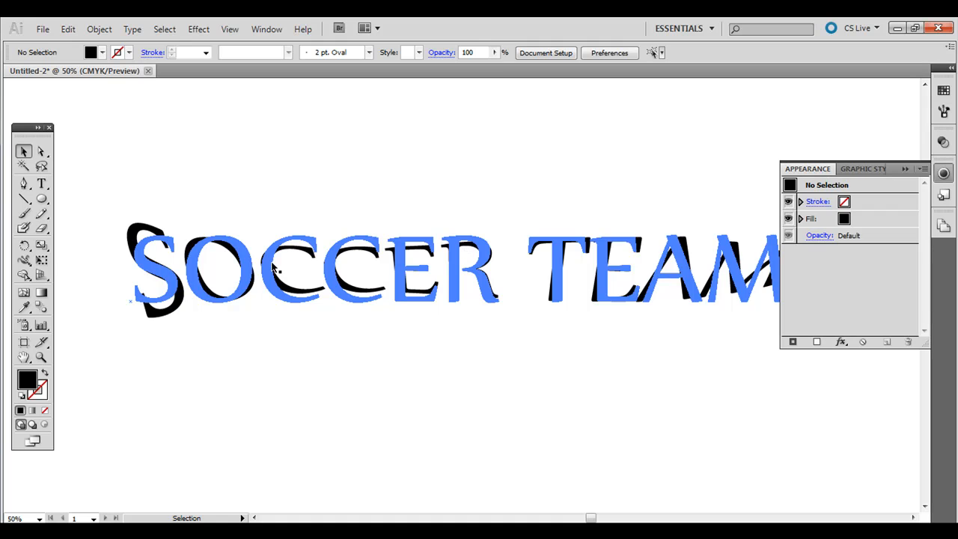
{"action": "left_click", "coordinate": [42, 183]}
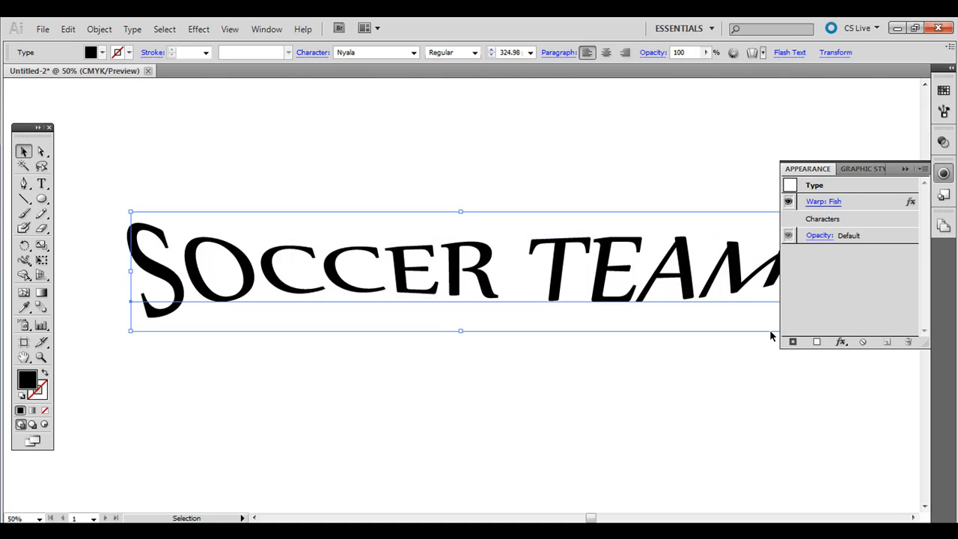
{"action": "left_click_drag", "start_coordinate": [461, 269], "coordinate": [443, 211]}
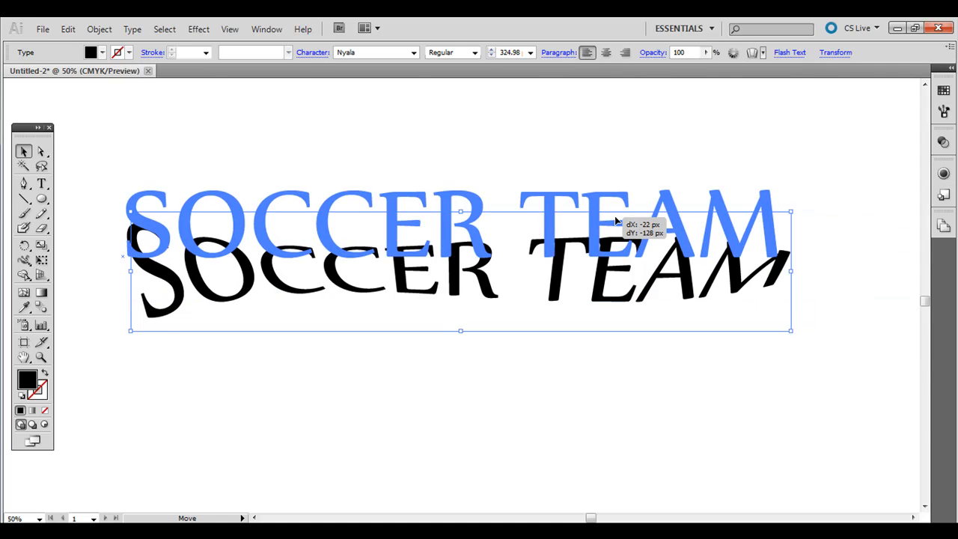